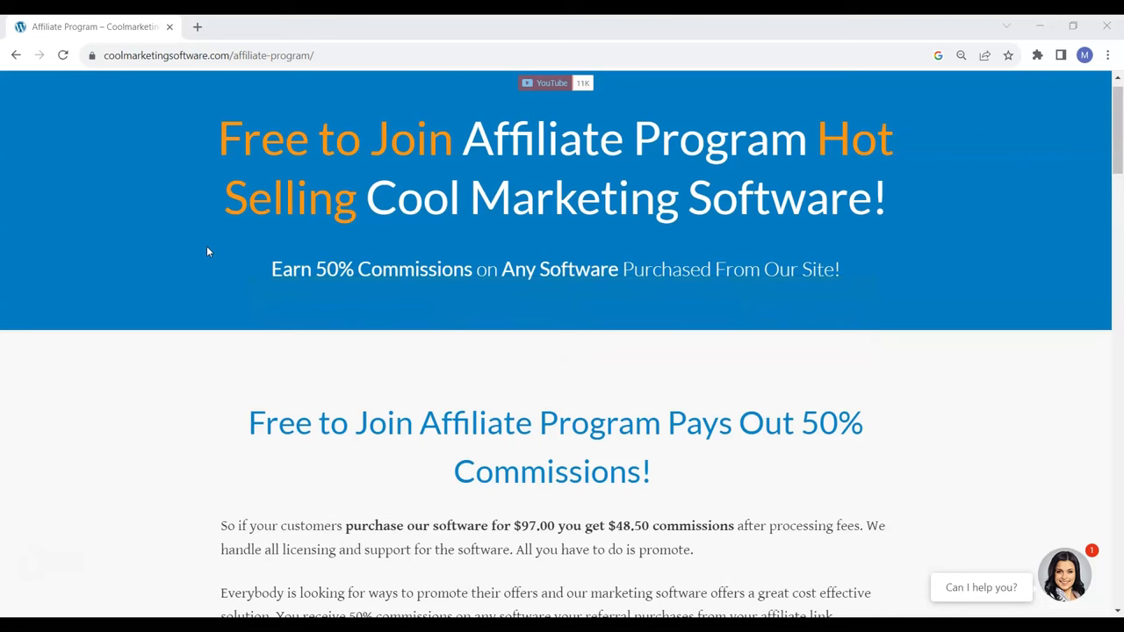
# Follow the 'here' sign-up link on the Coolmarketingsoftware.com affiliate program page
pyautogui.scroll(-3)
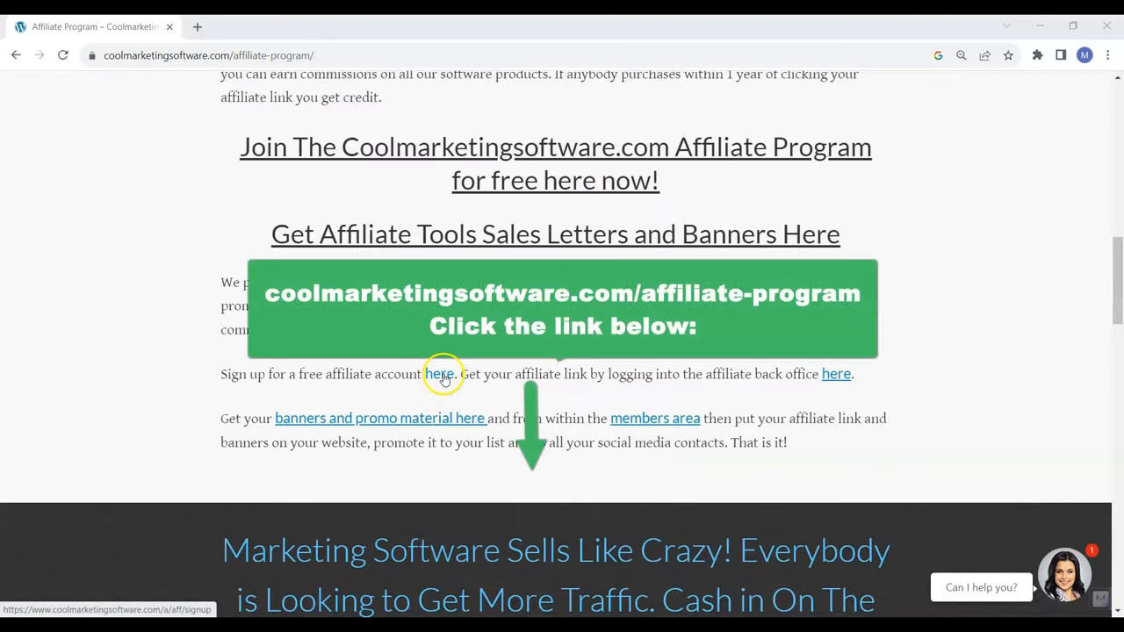
pyautogui.click(439, 372)
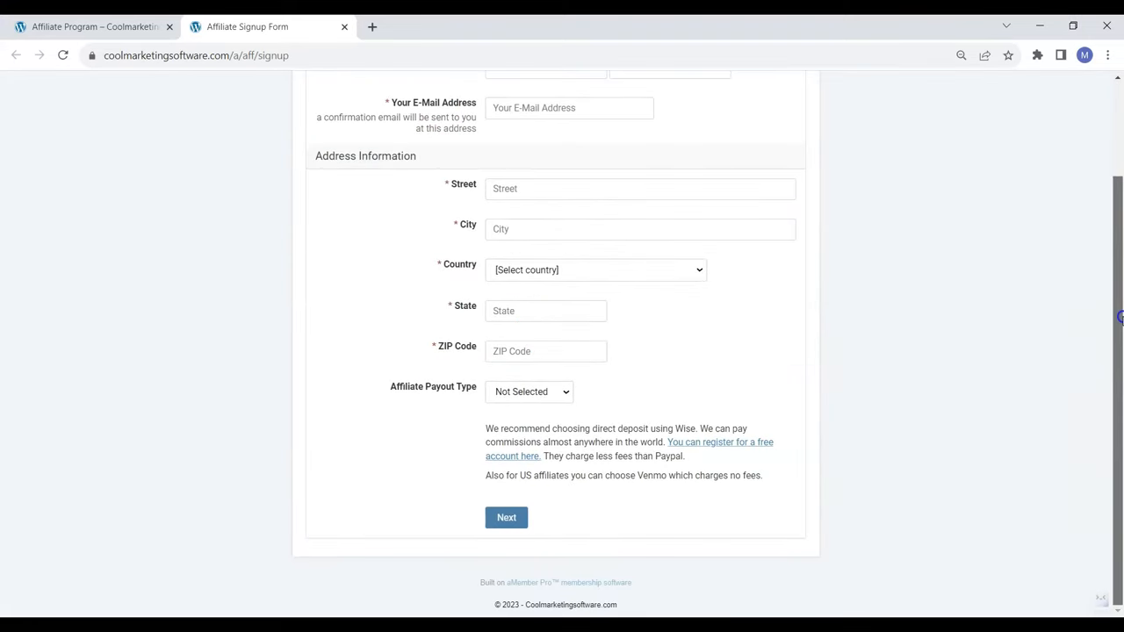
pyautogui.moveTo(1116, 267)
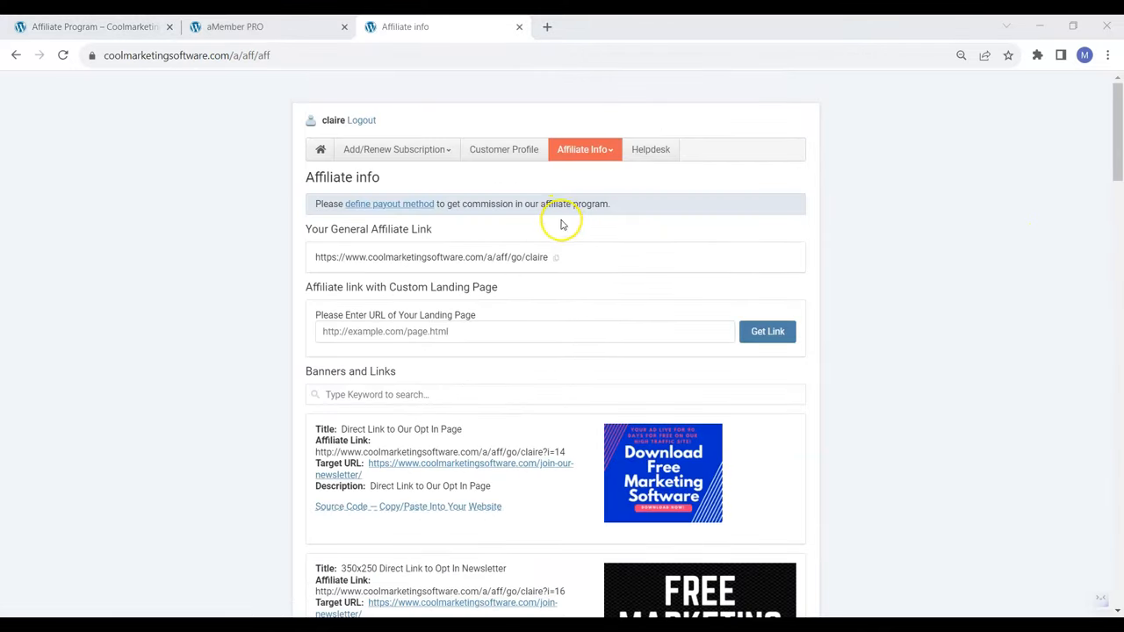
# Bring up the aMember Pro affiliate info page showing your general affiliate link
pyautogui.click(583, 150)
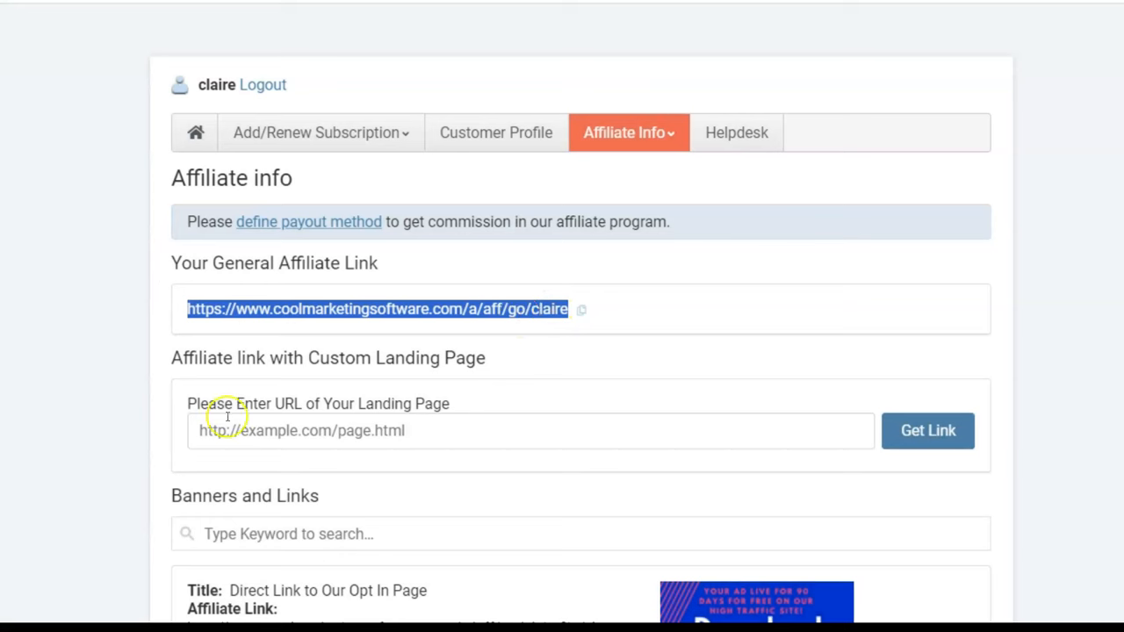
pyautogui.moveTo(431, 307)
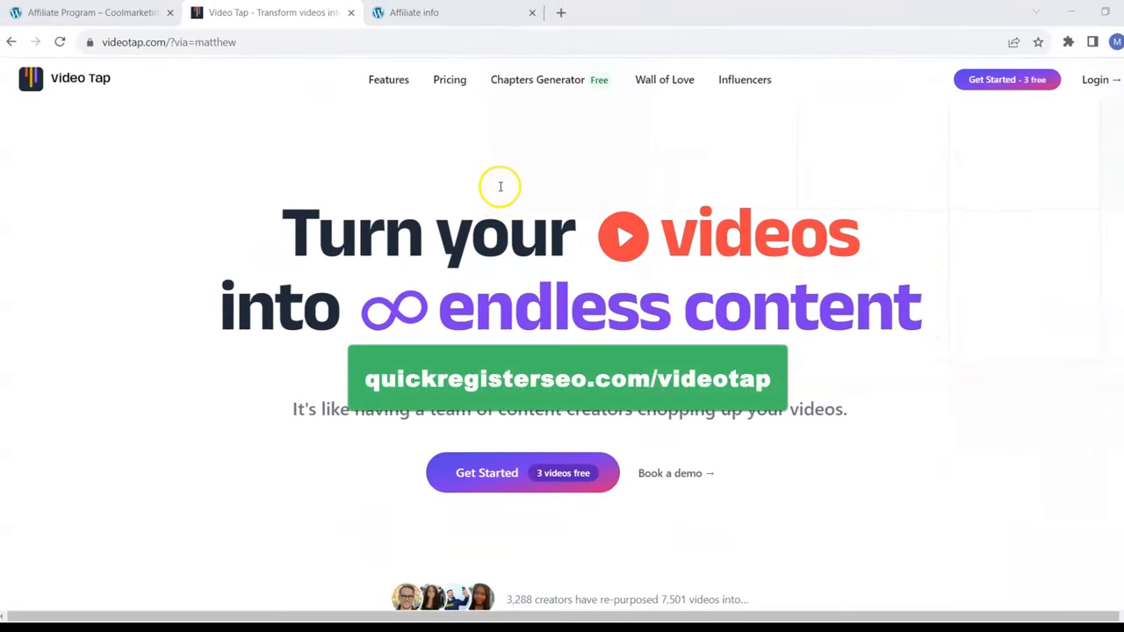
pyautogui.moveTo(730, 187)
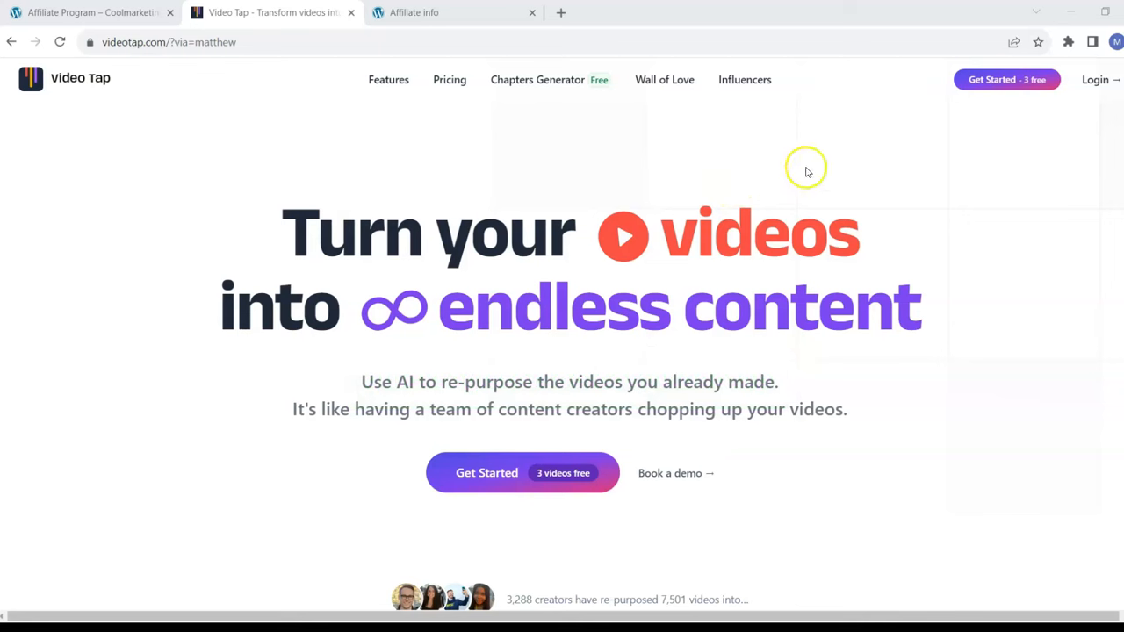
pyautogui.moveTo(1001, 79)
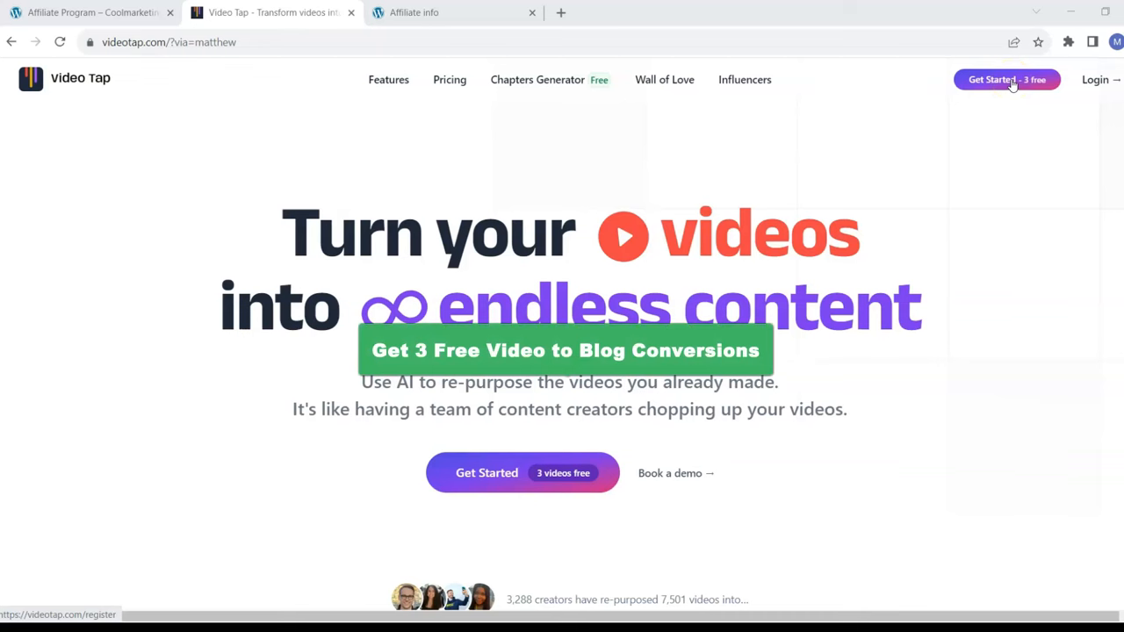
# Begin signup via the 'Get Started – 3 free' button on videotap.com
pyautogui.click(1007, 79)
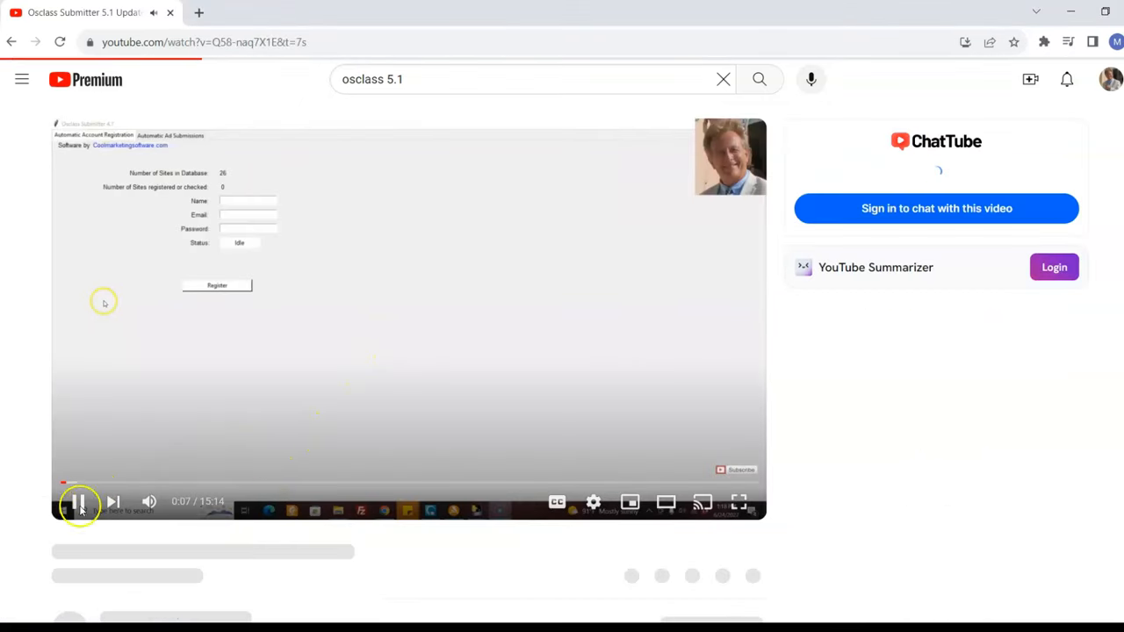
# Pause the Osclass Submitter 5.1 video and copy its share link from the Share dialog
pyautogui.click(78, 502)
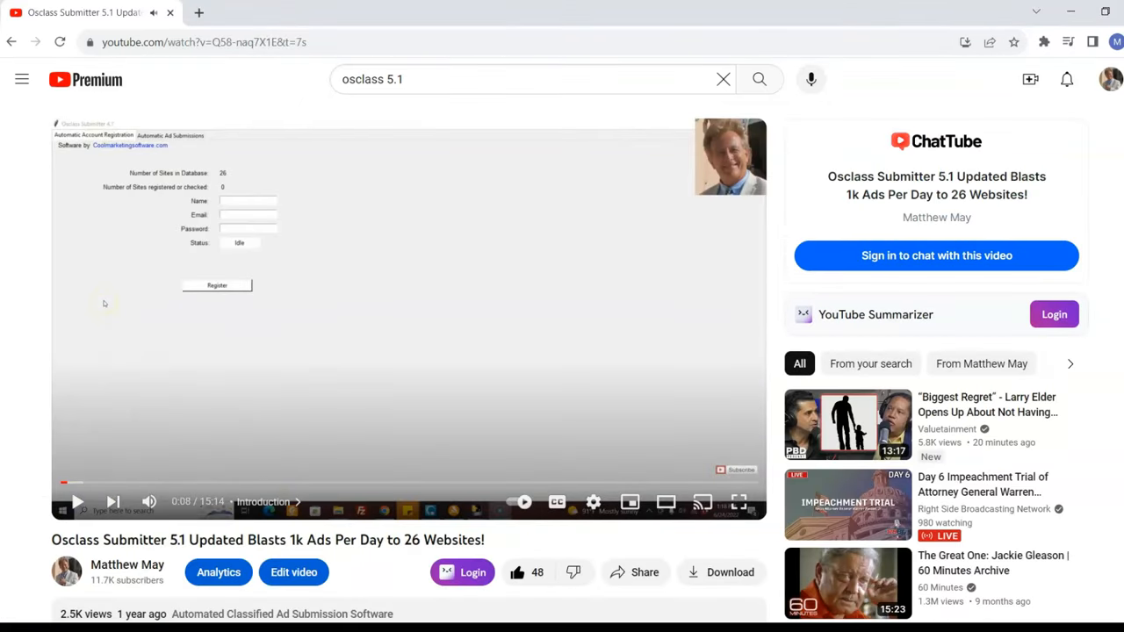
pyautogui.scroll(-3)
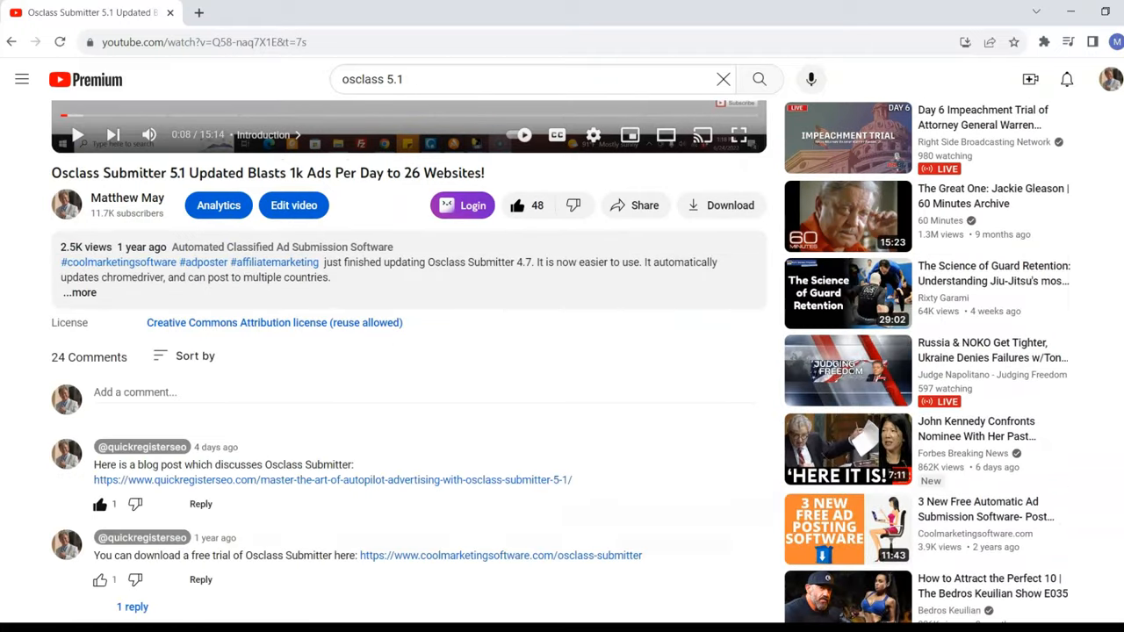
pyautogui.click(633, 203)
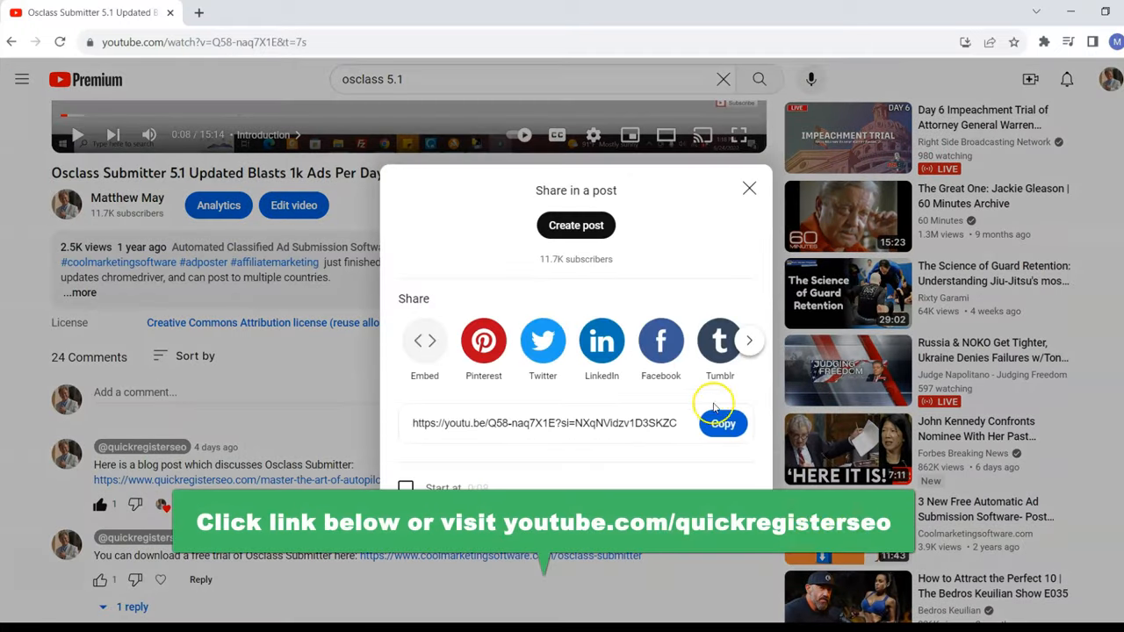
pyautogui.click(724, 423)
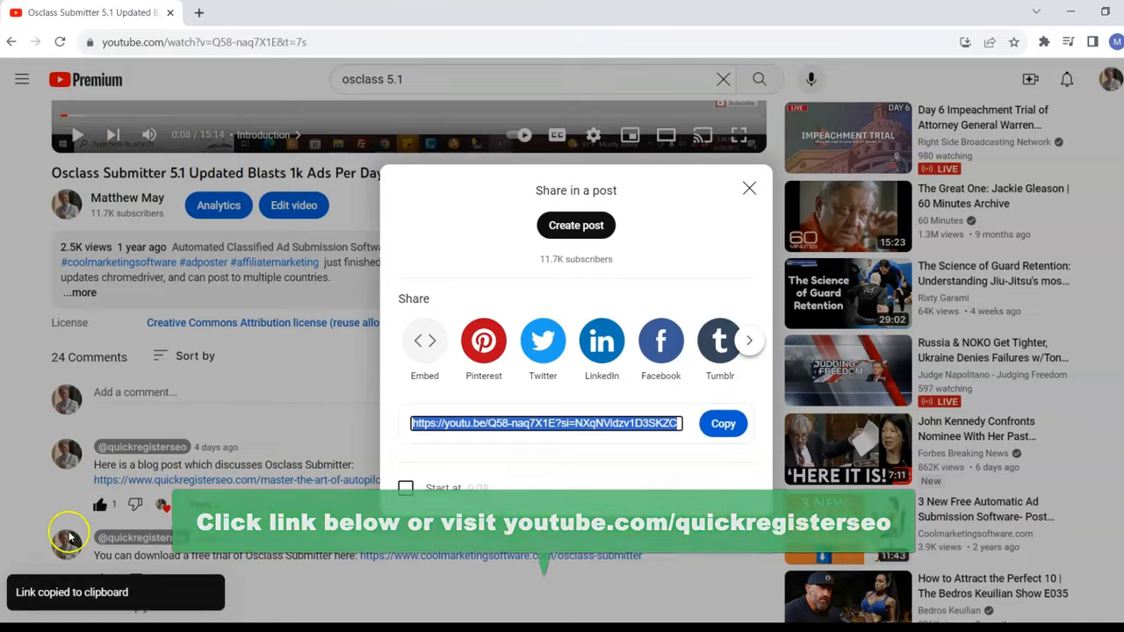
pyautogui.click(272, 12)
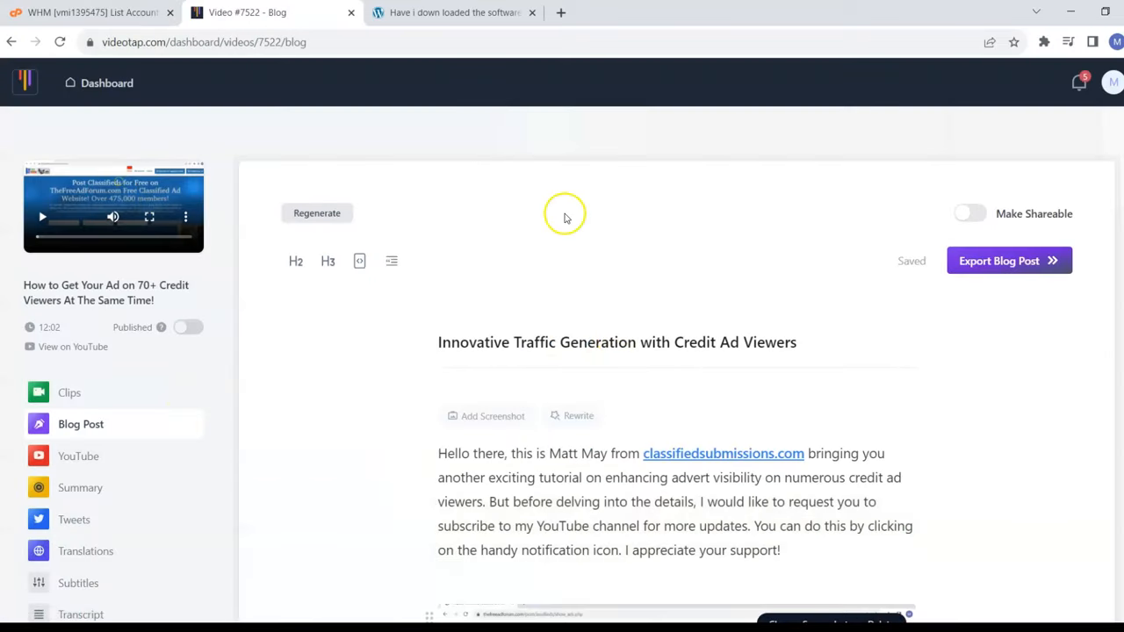
pyautogui.click(1102, 585)
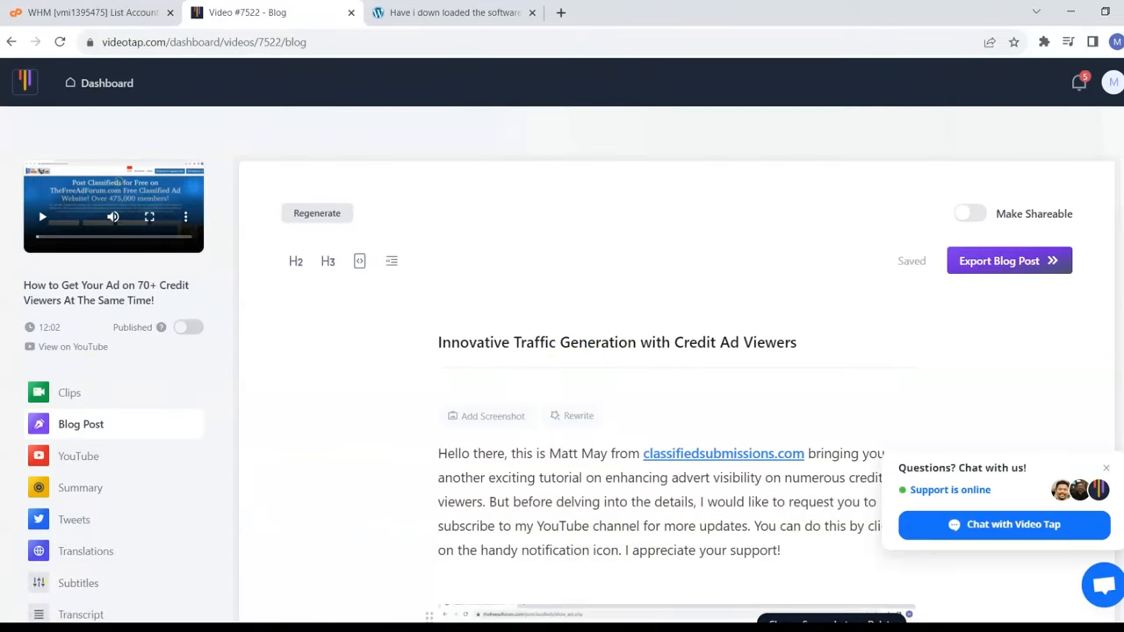
pyautogui.click(106, 82)
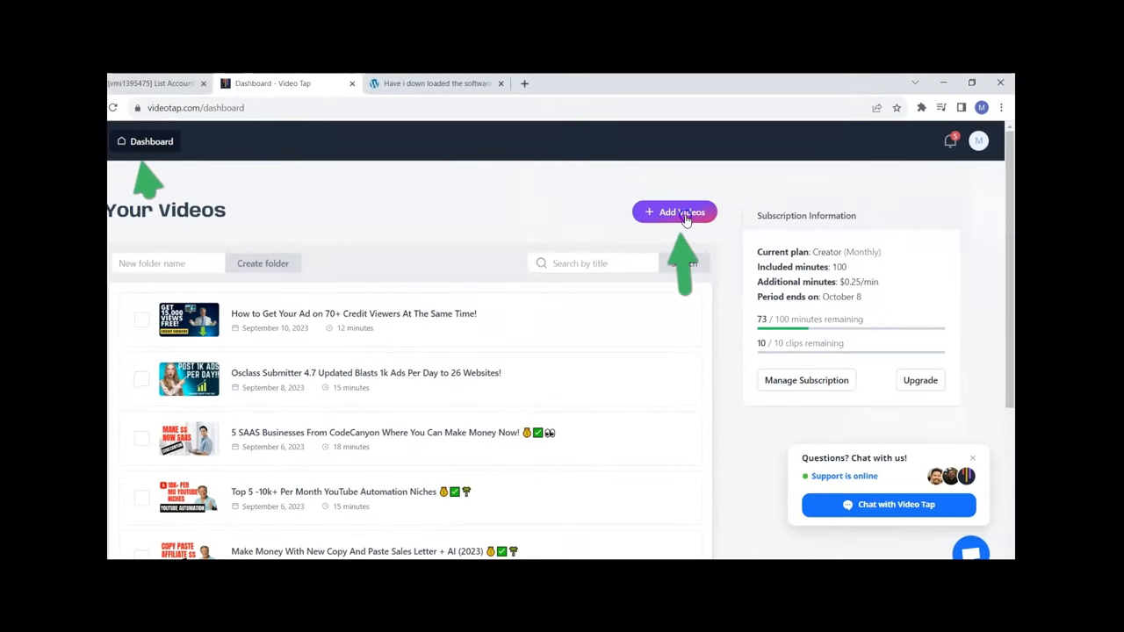
pyautogui.click(674, 211)
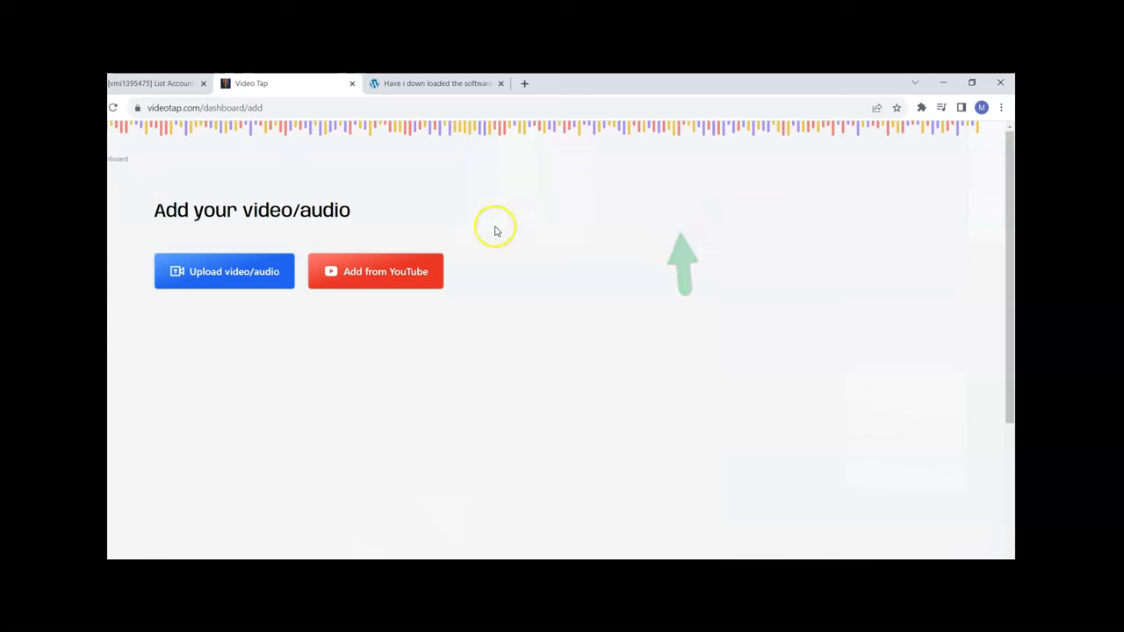
pyautogui.click(376, 271)
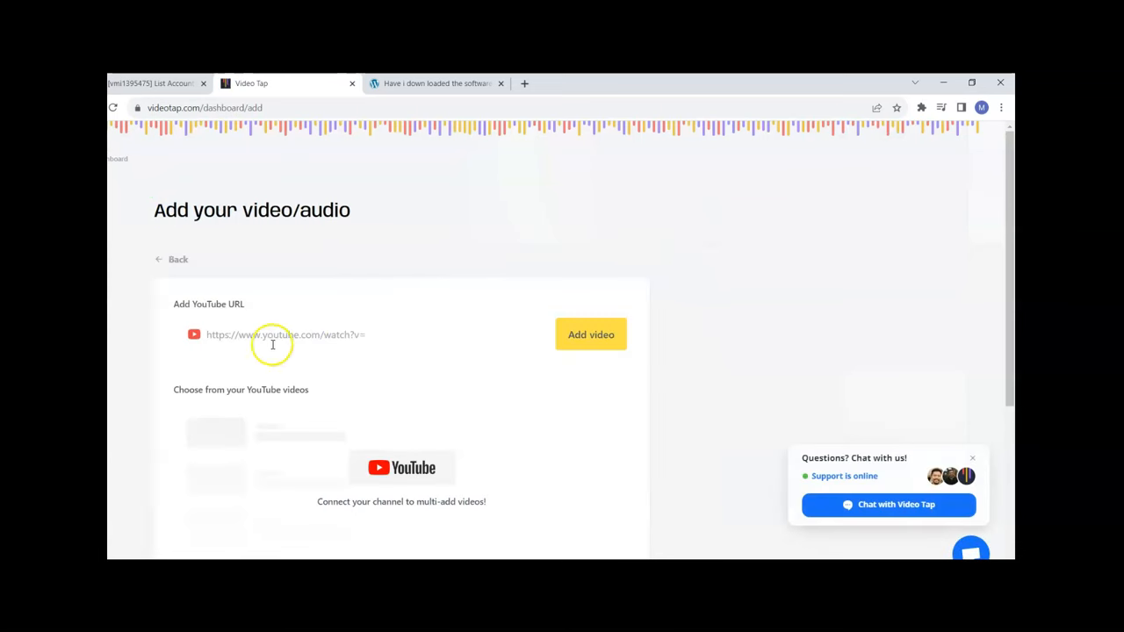
pyautogui.write('https://youtu.be/Q58-naq7X1E?si=NXqNVidzv1D3SKZC')
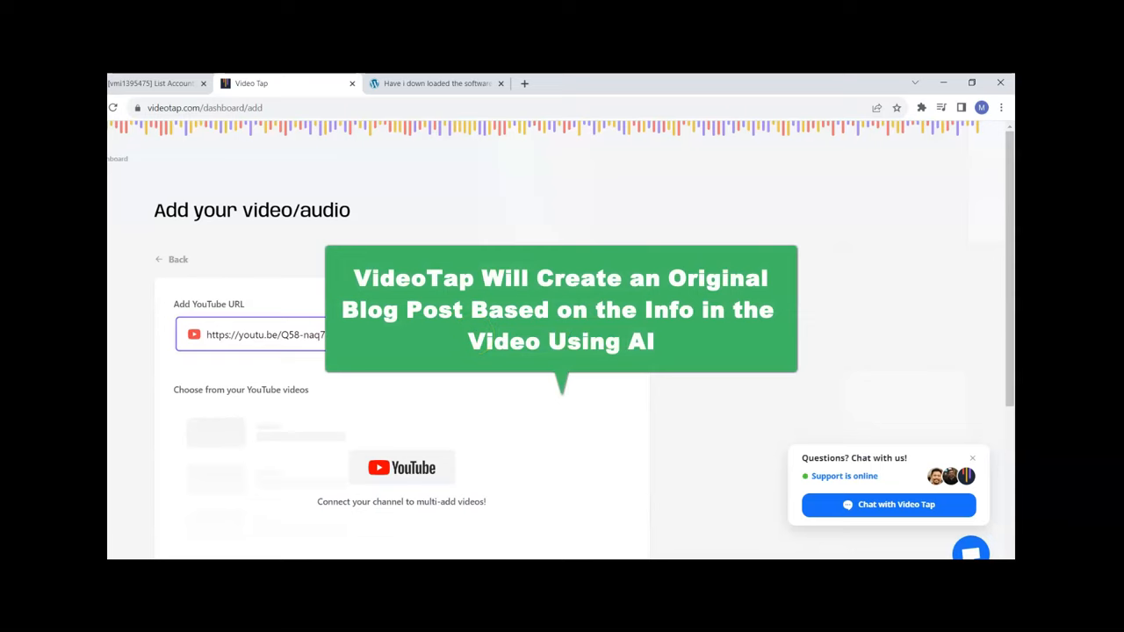
pyautogui.click(172, 260)
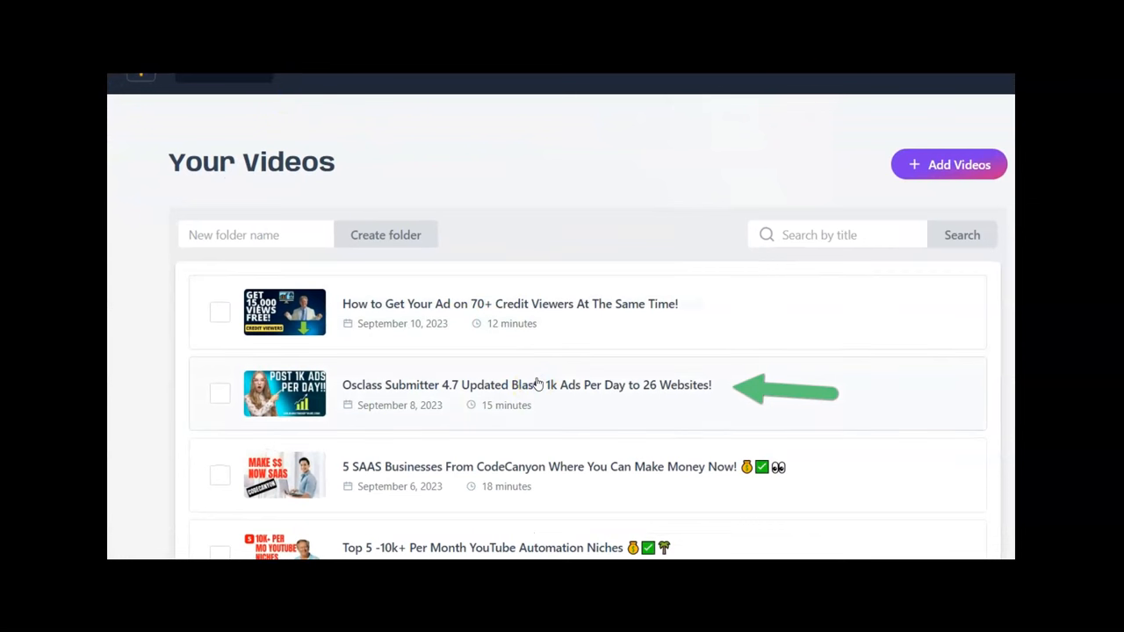
# View the generated blog post for the Osclass Submitter 4.7 video and read through its sections
pyautogui.click(526, 384)
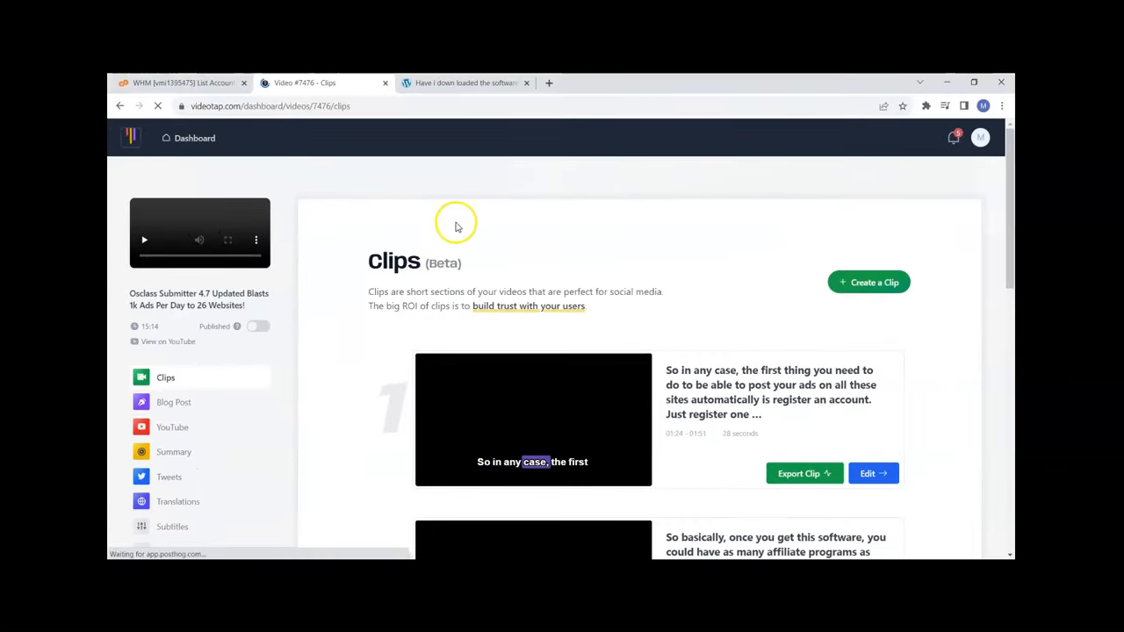
pyautogui.scroll(-3)
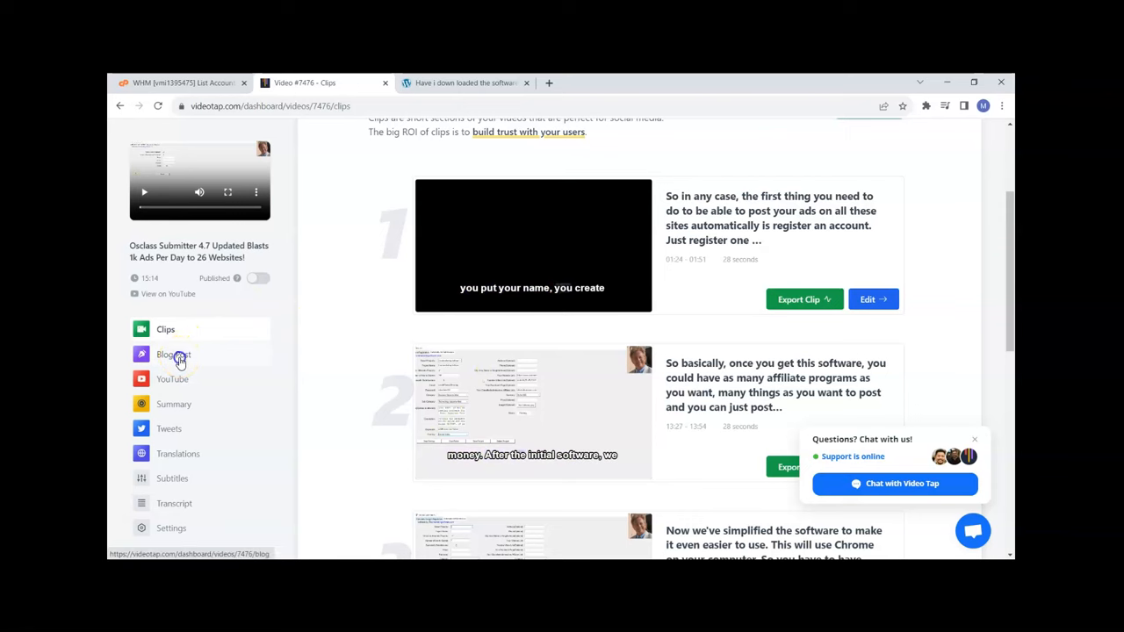
pyautogui.click(172, 354)
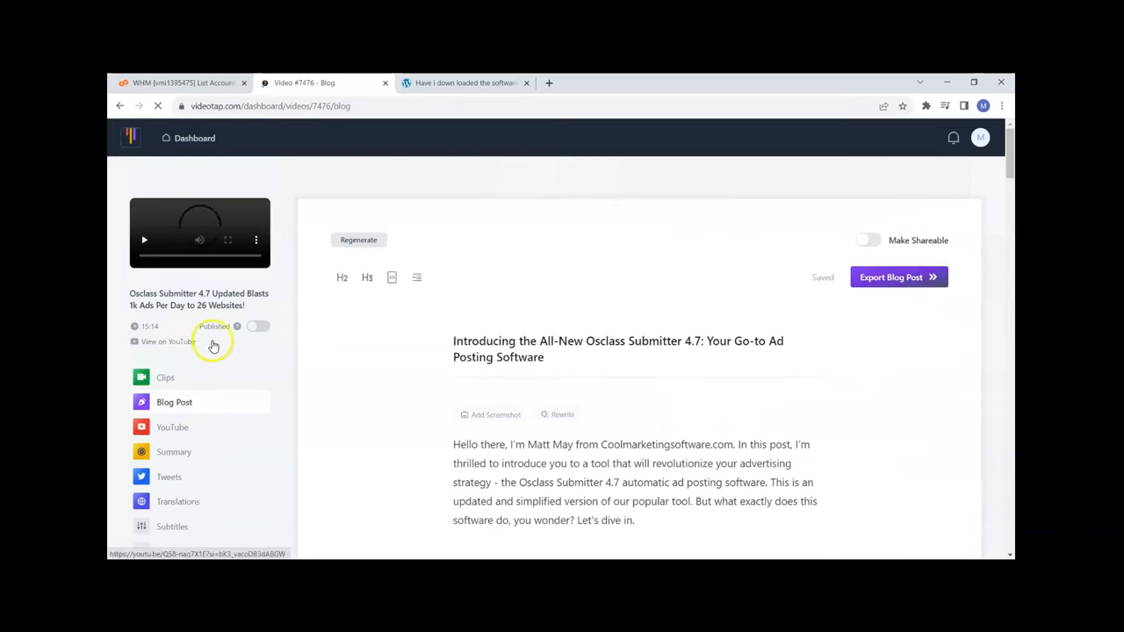
pyautogui.scroll(-3)
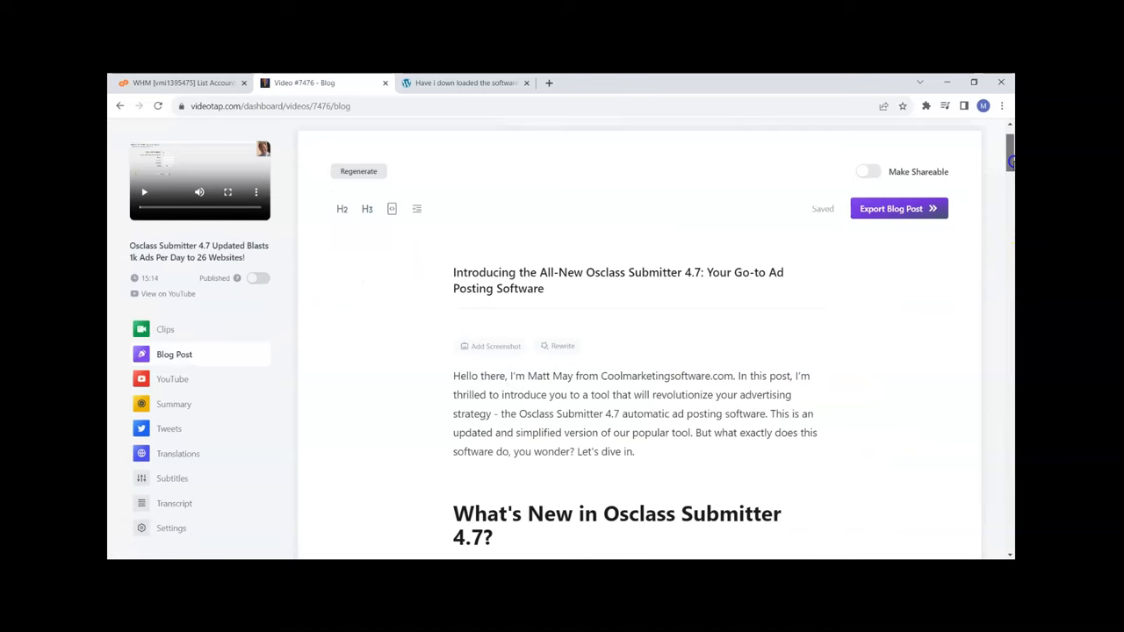
pyautogui.scroll(-3)
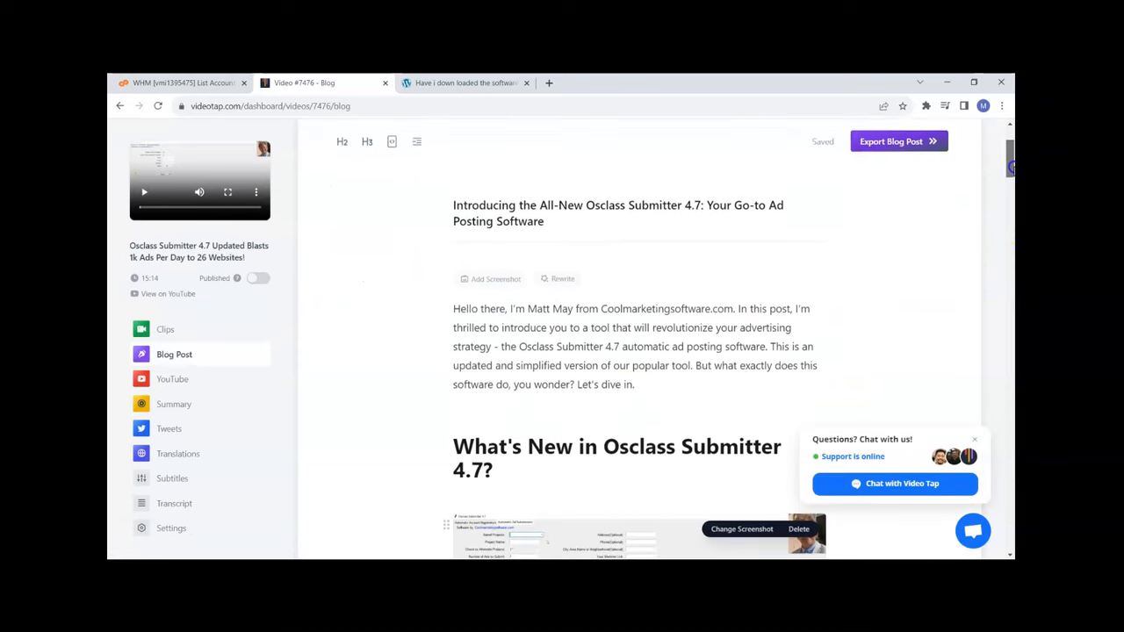
pyautogui.scroll(-3)
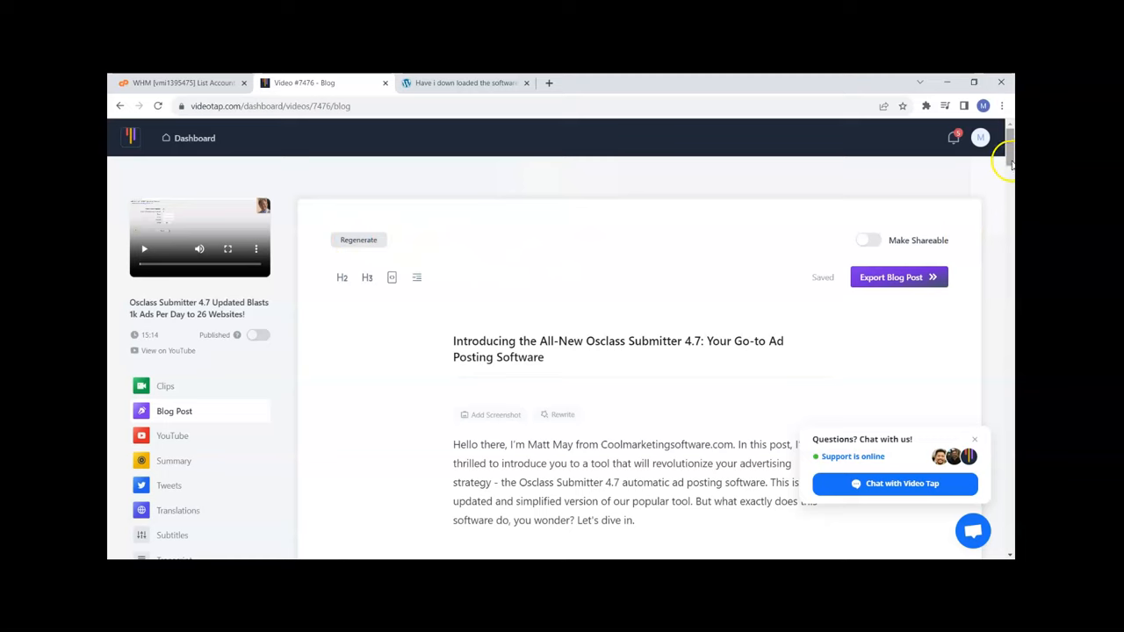
pyautogui.scroll(-3)
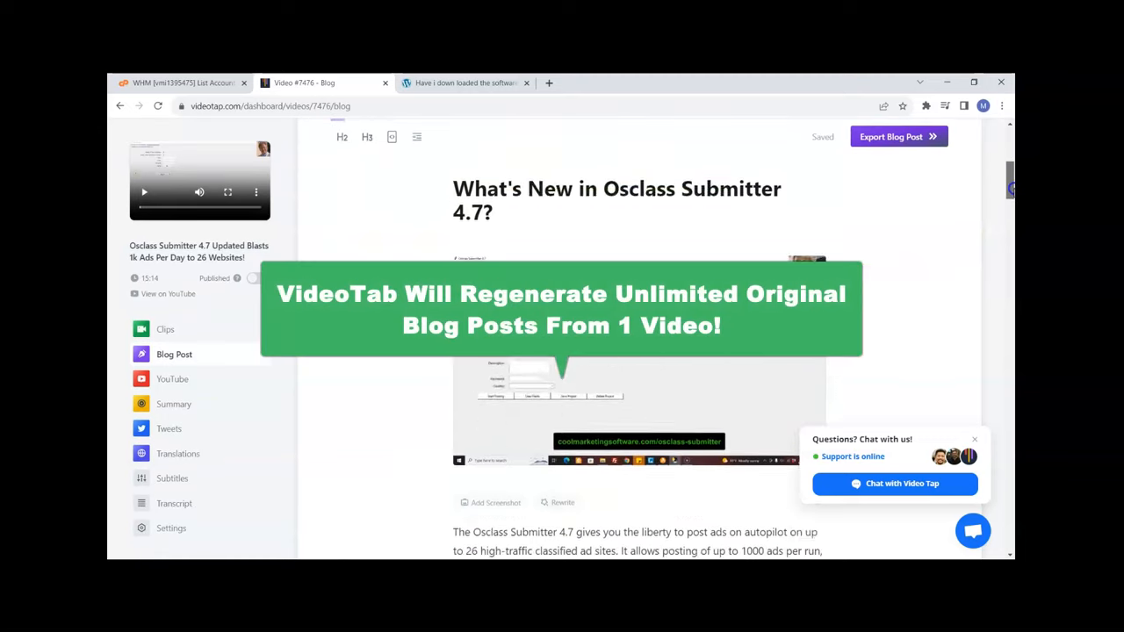
# Finish reviewing the post to the end and start exporting it
pyautogui.scroll(-3)
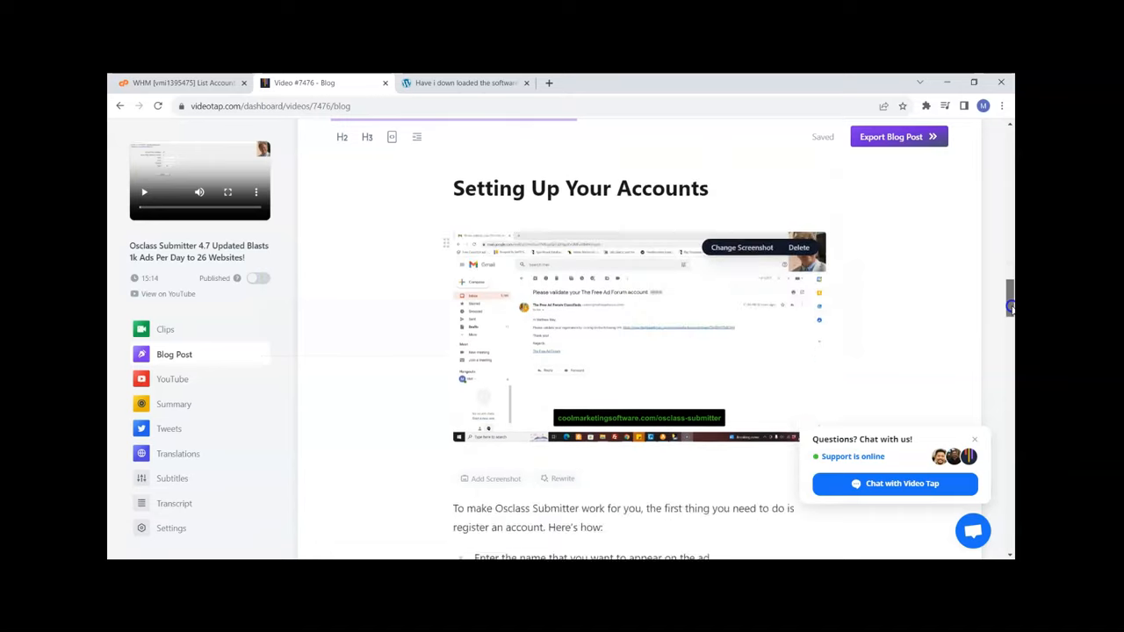
pyautogui.scroll(-3)
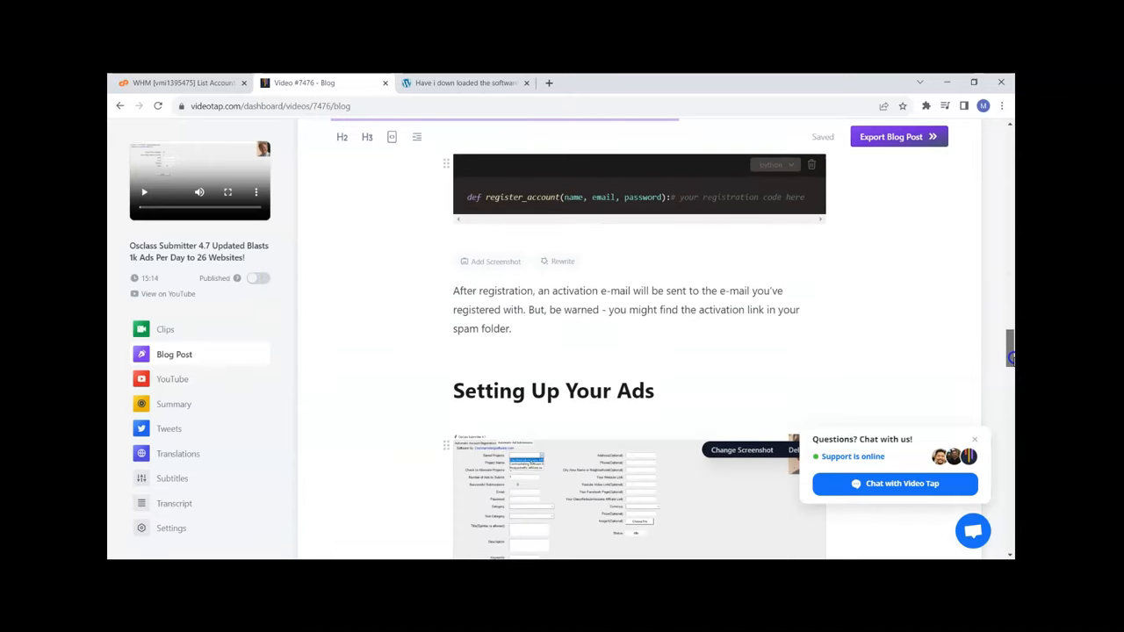
pyautogui.scroll(-3)
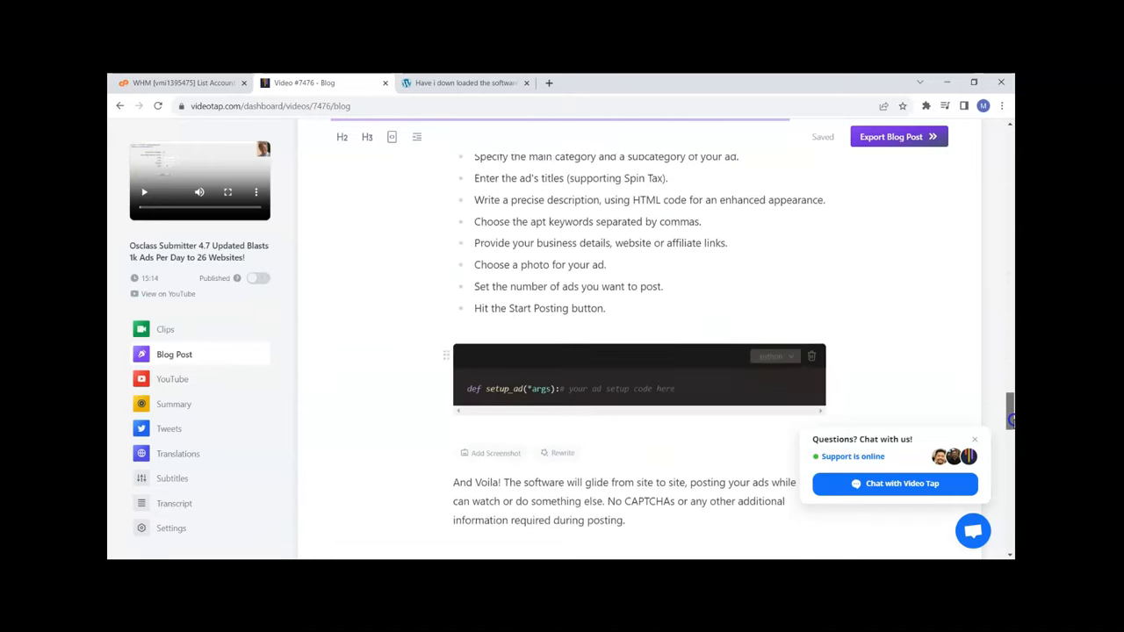
pyautogui.scroll(-3)
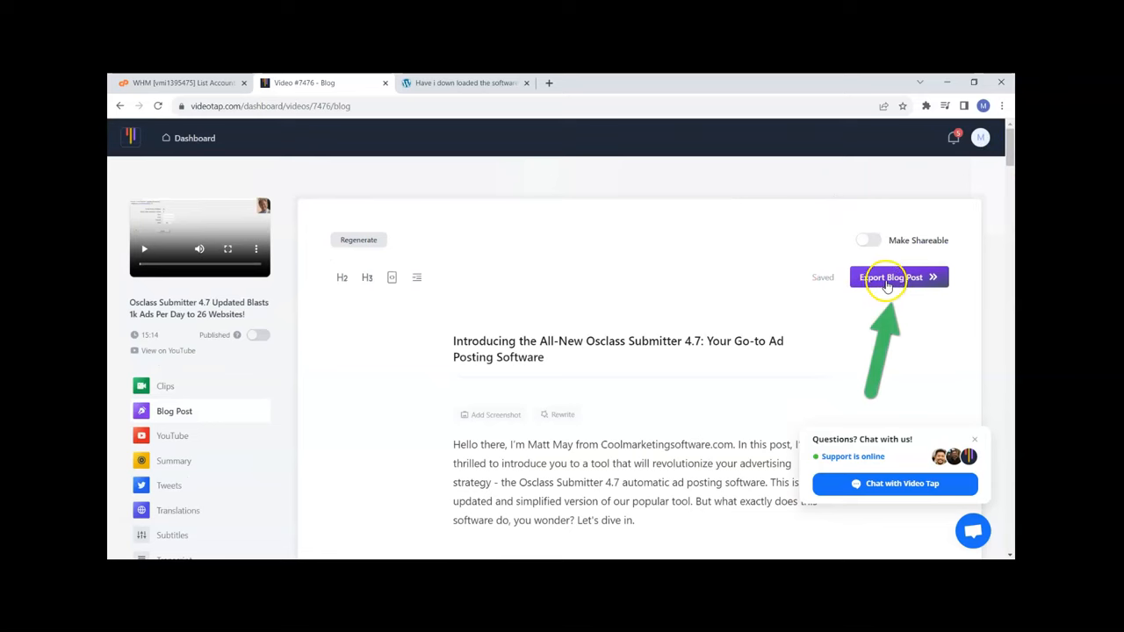
pyautogui.click(888, 277)
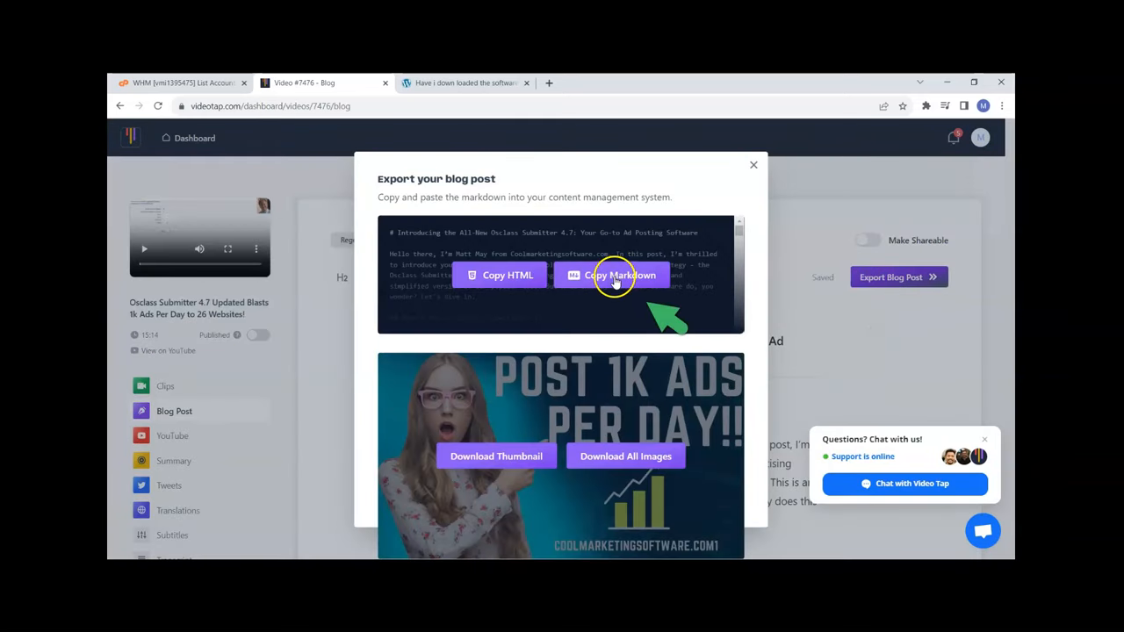
# Copy the post as Markdown, paste it into Notepad and select all of the text
pyautogui.click(620, 274)
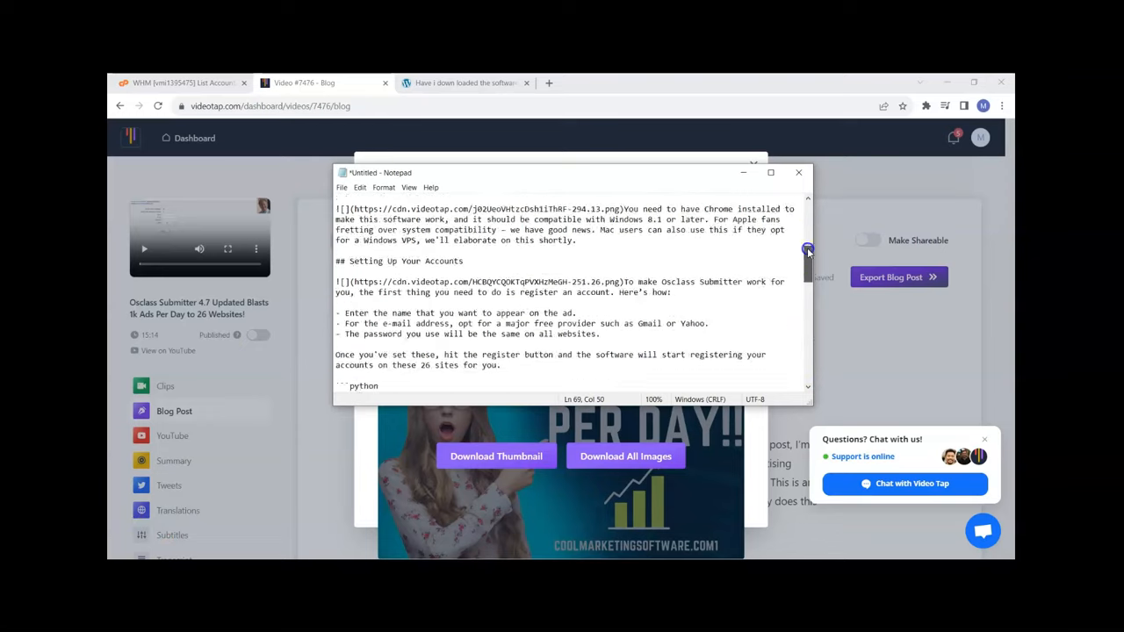
pyautogui.scroll(-3)
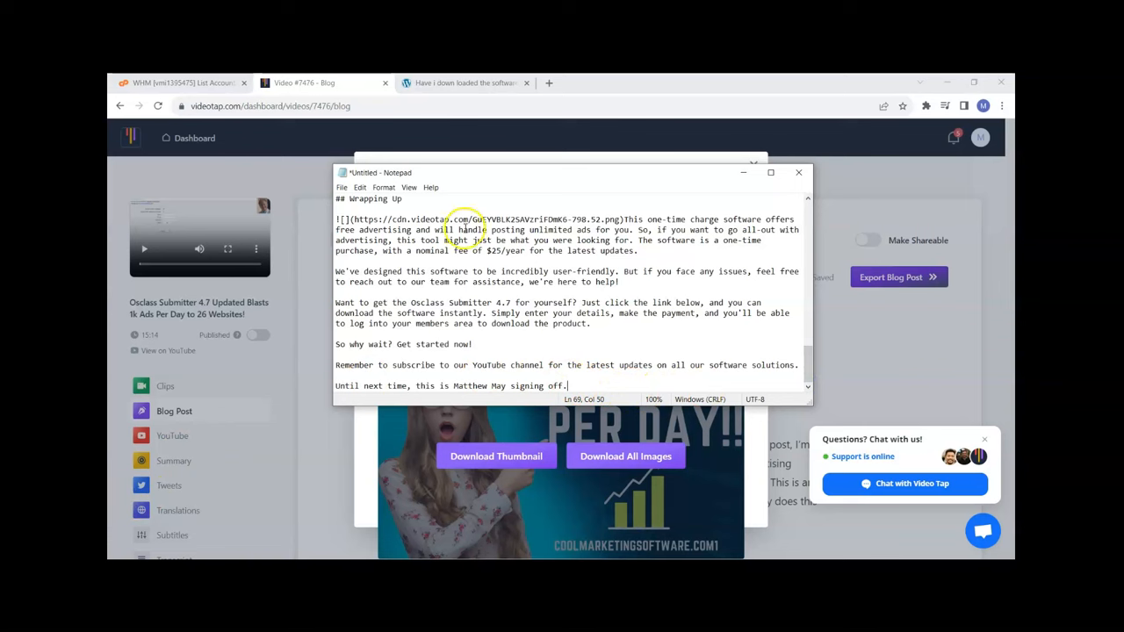
pyautogui.click(358, 186)
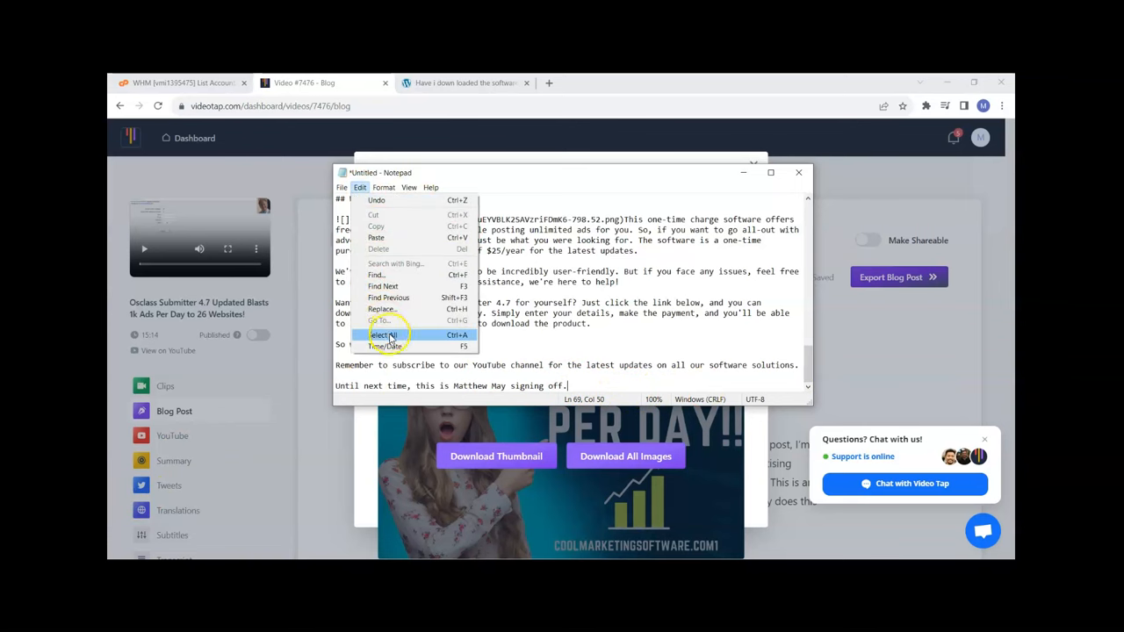
pyautogui.click(381, 334)
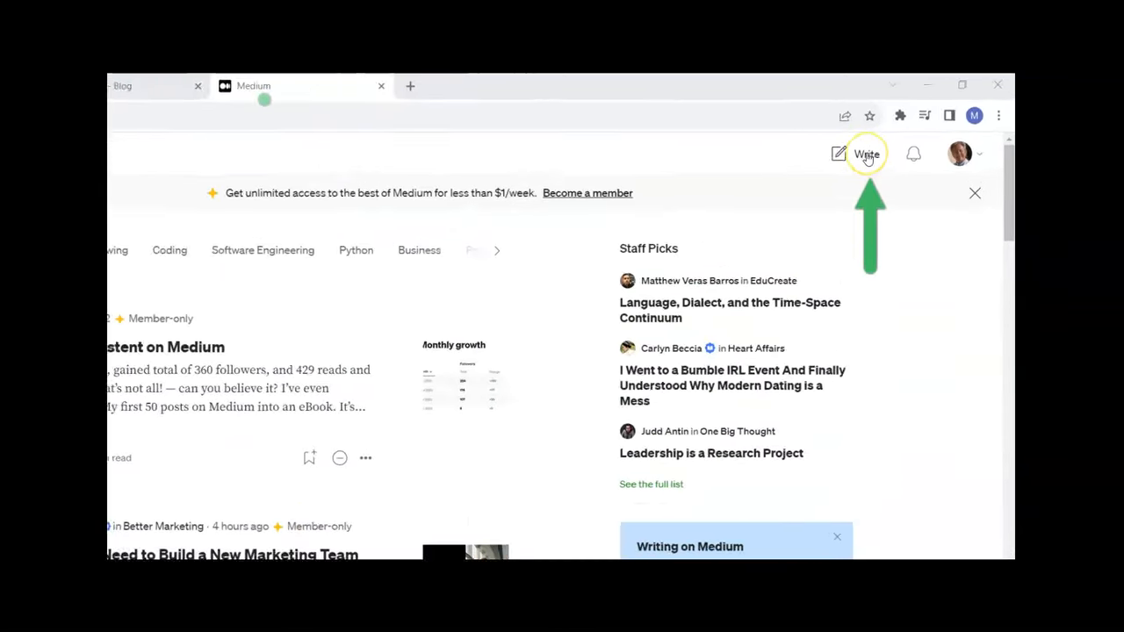
# Start a new Medium story with the pasted post and its title
pyautogui.click(865, 154)
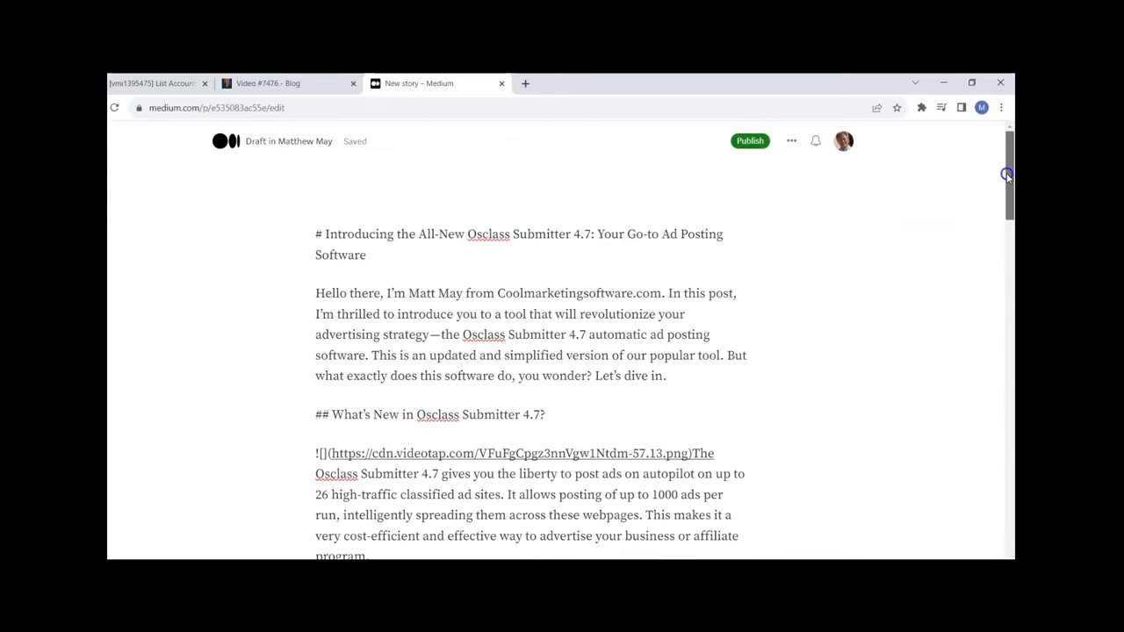
pyautogui.scroll(-3)
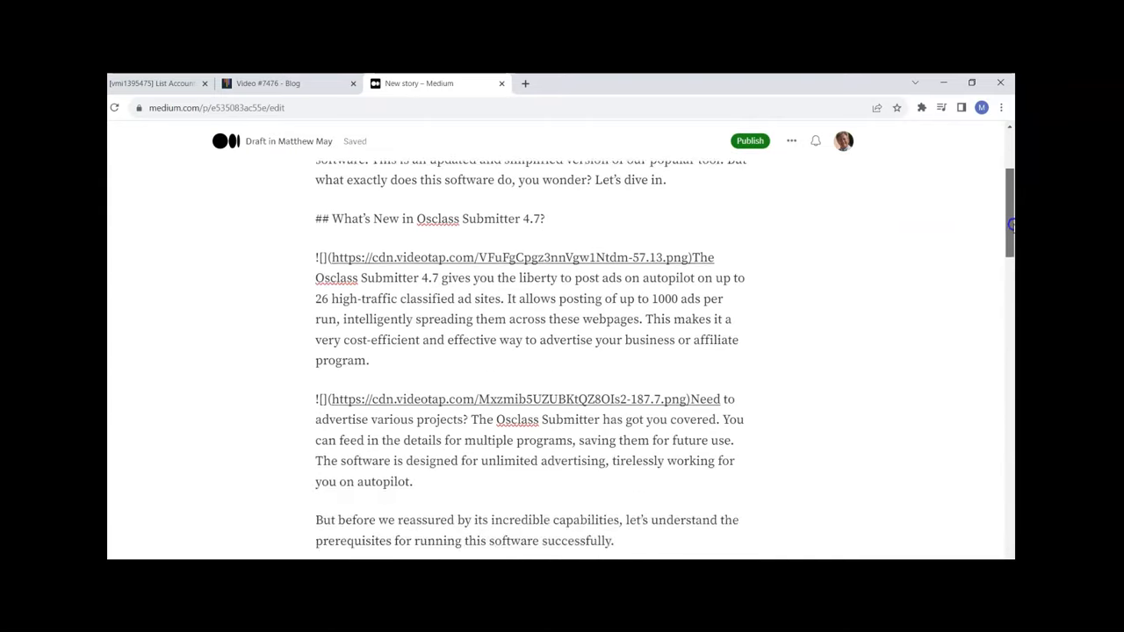
pyautogui.scroll(3)
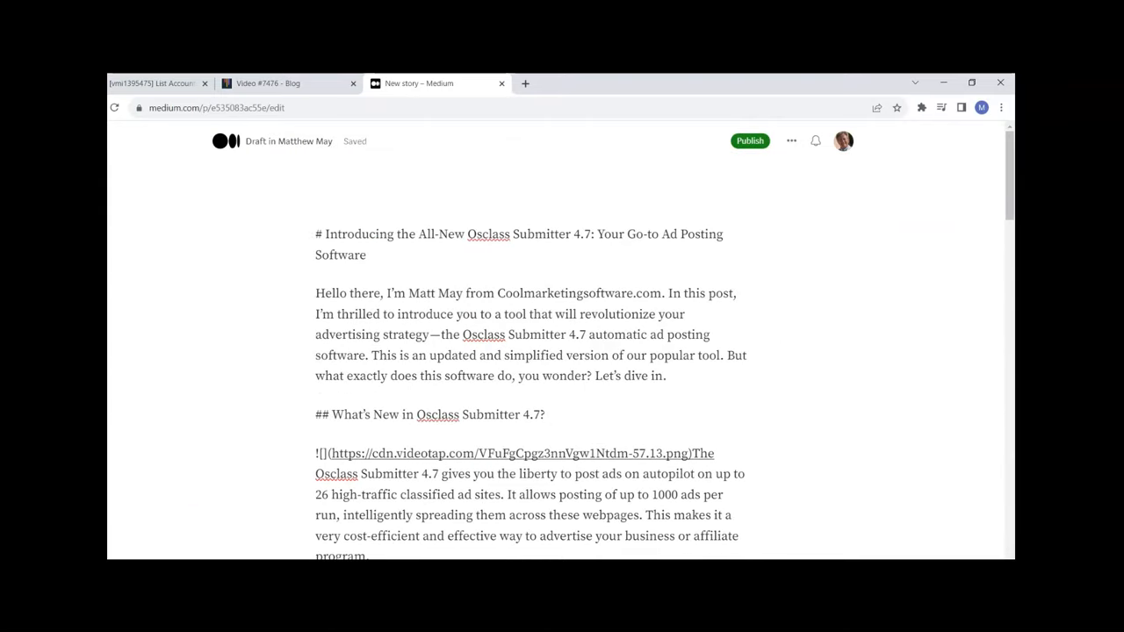
pyautogui.scroll(-3)
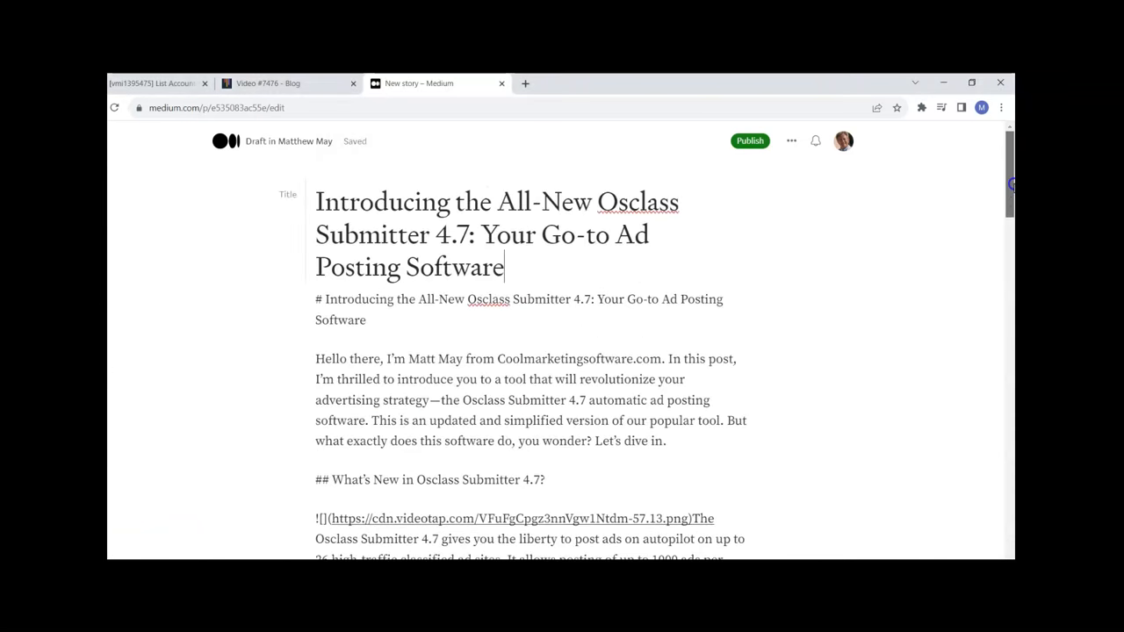
pyautogui.scroll(-3)
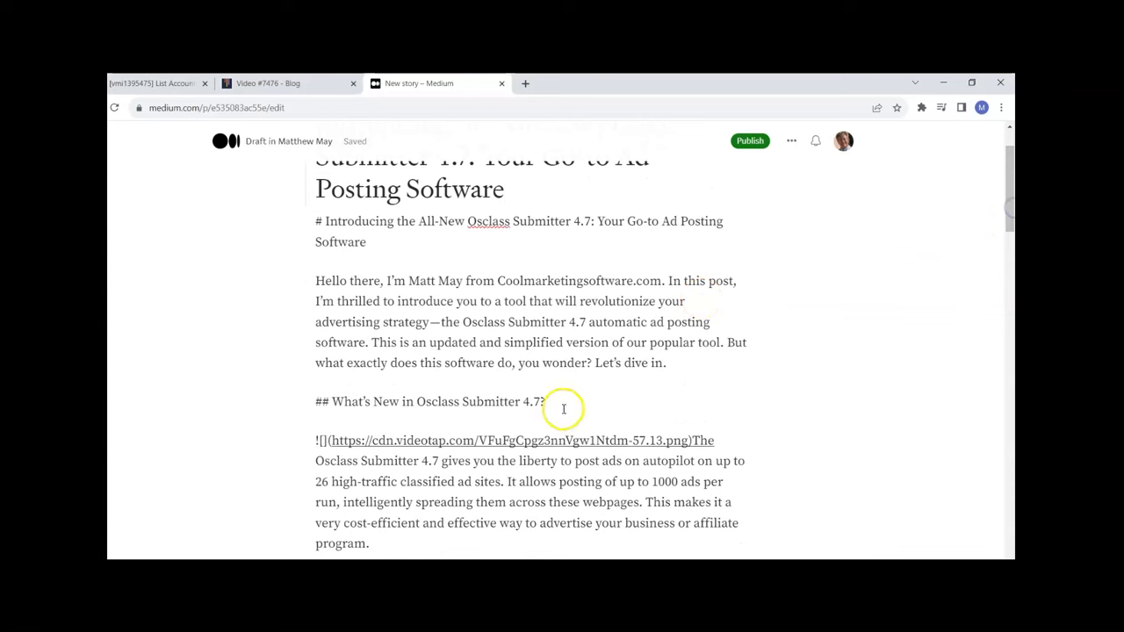
# Turn the '## What's New' line and following section headings into subheadings
pyautogui.tripleClick(429, 400)
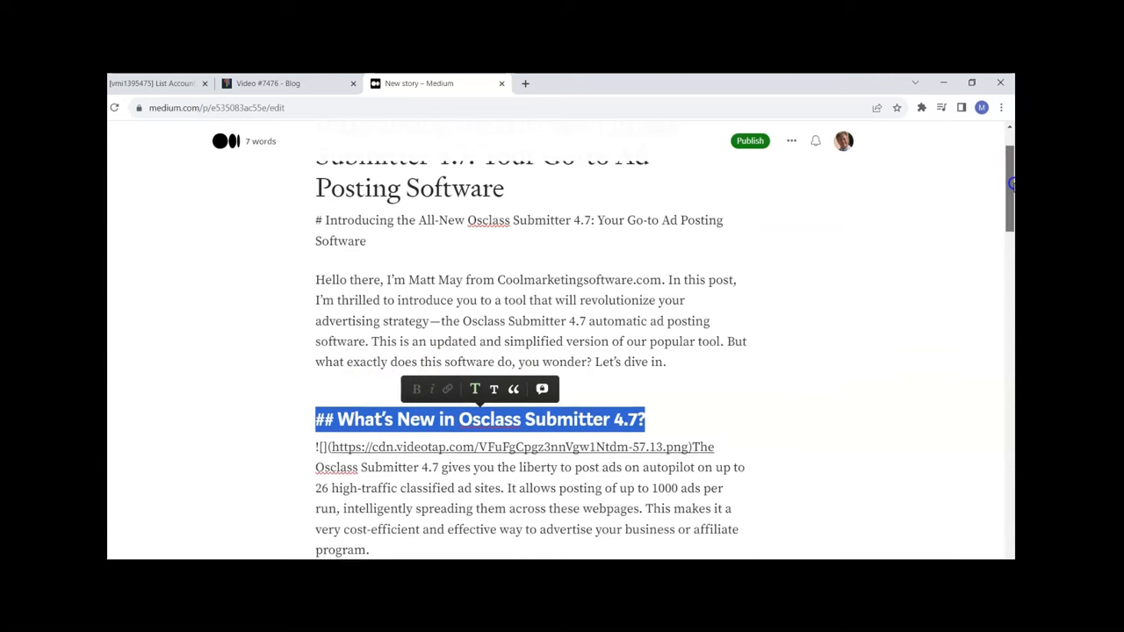
pyautogui.scroll(-3)
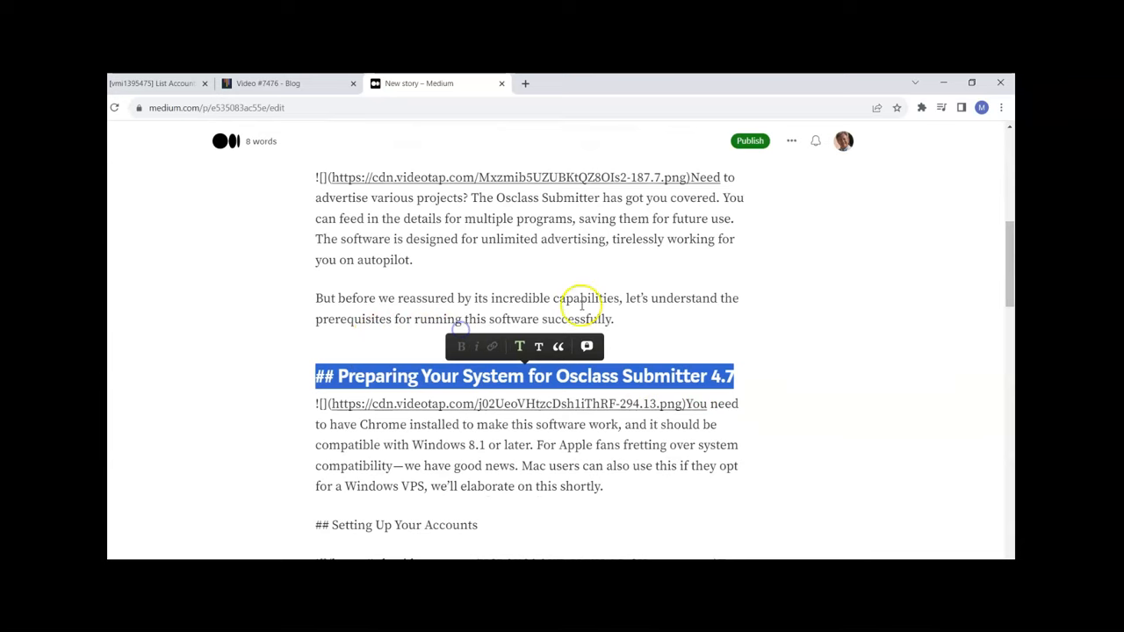
pyautogui.scroll(-3)
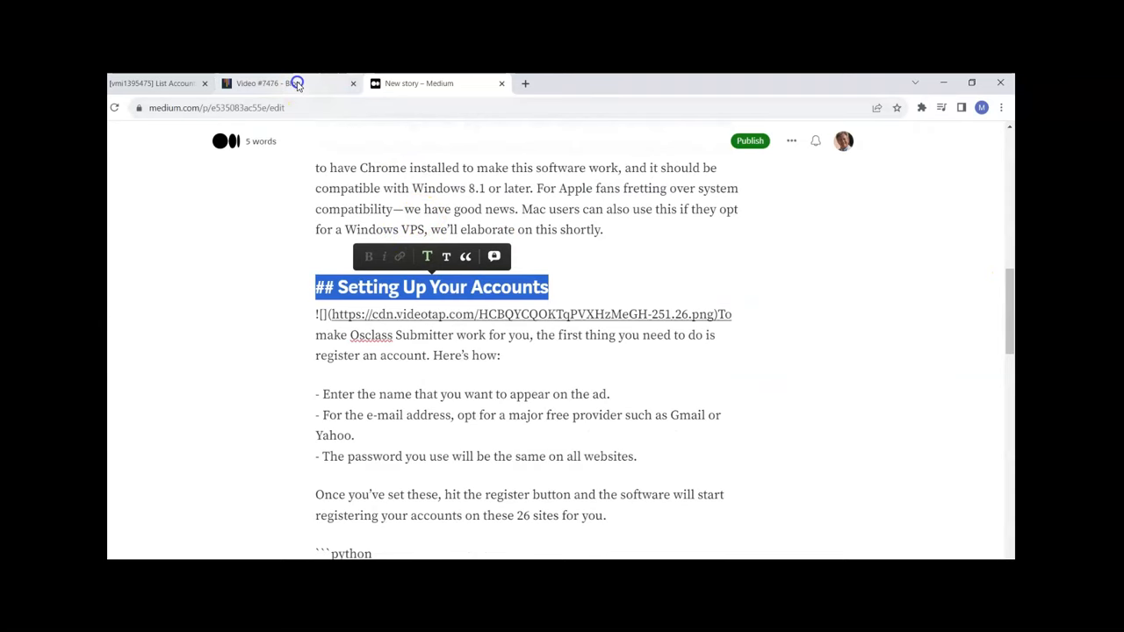
# Close VideoTap's export dialog and copy a screenshot from the blog post
pyautogui.click(267, 82)
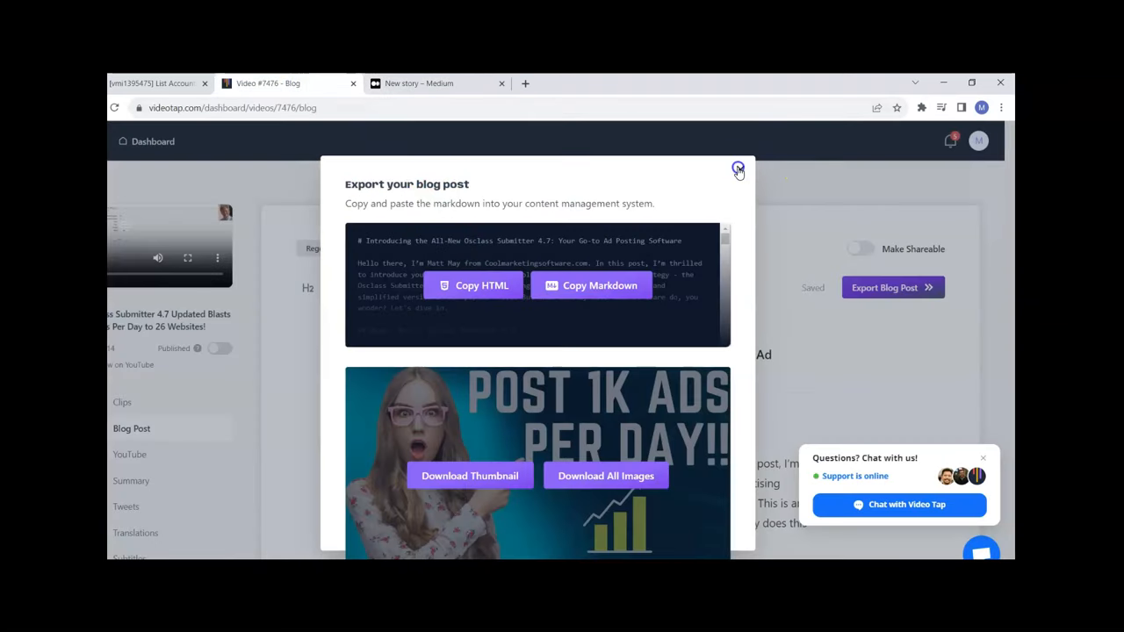
pyautogui.click(738, 169)
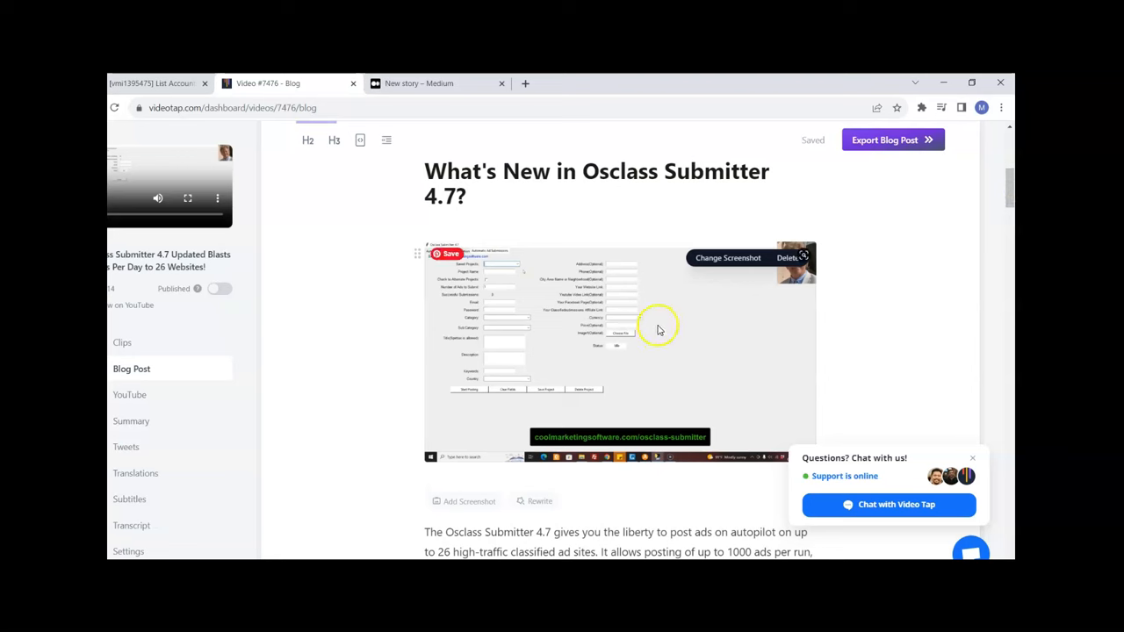
pyautogui.moveTo(705, 350)
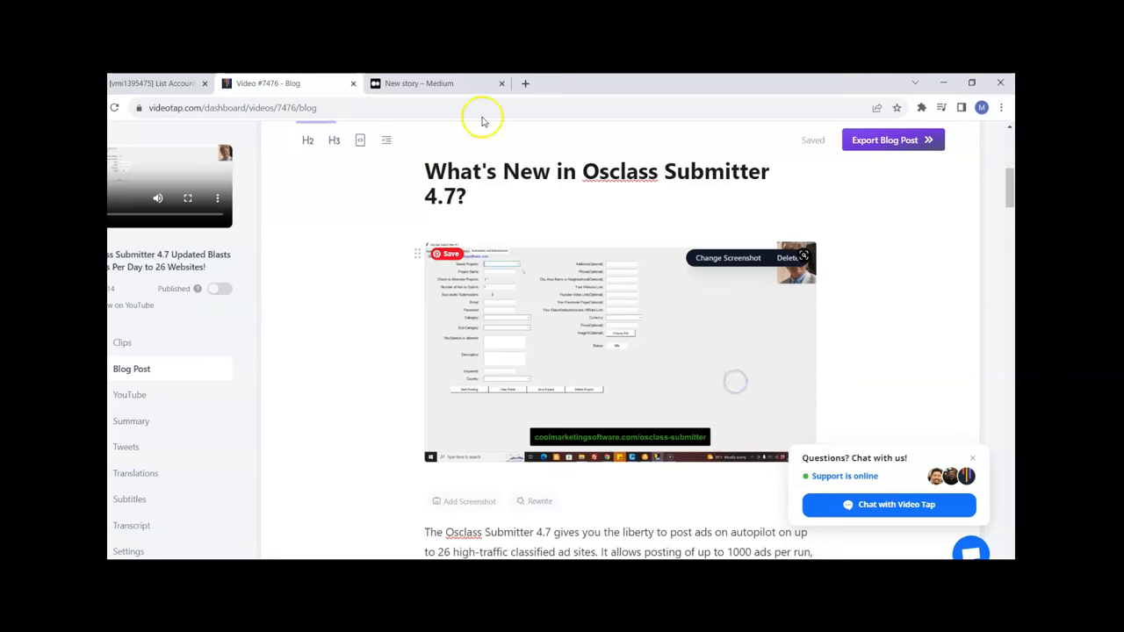
pyautogui.click(430, 83)
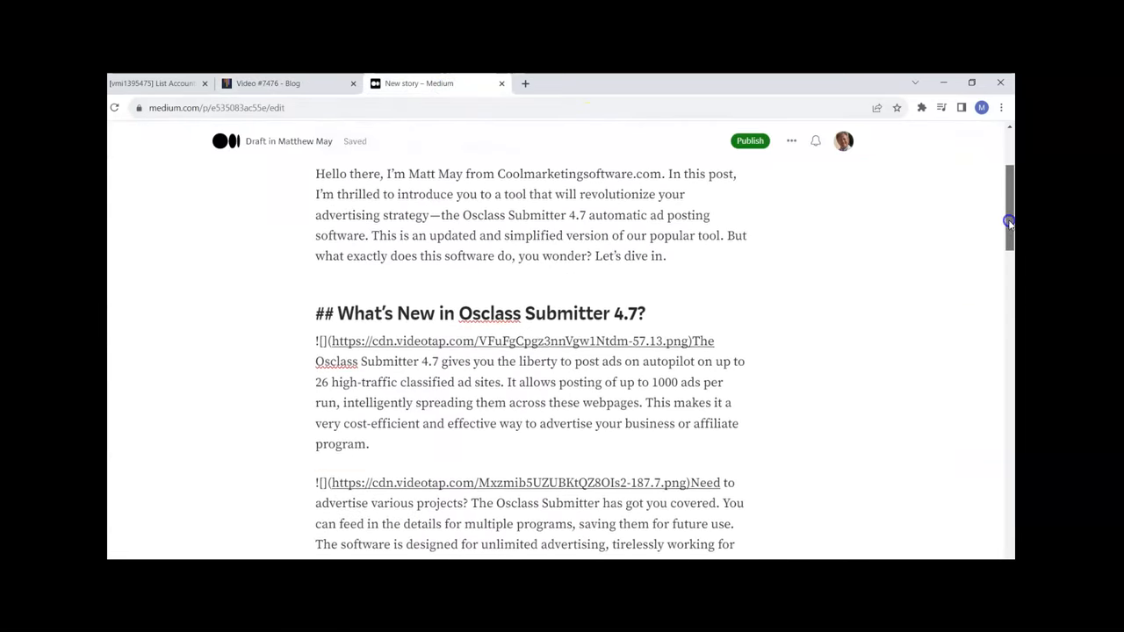
# Paste the screenshot into the Medium draft under its matching section heading
pyautogui.scroll(-3)
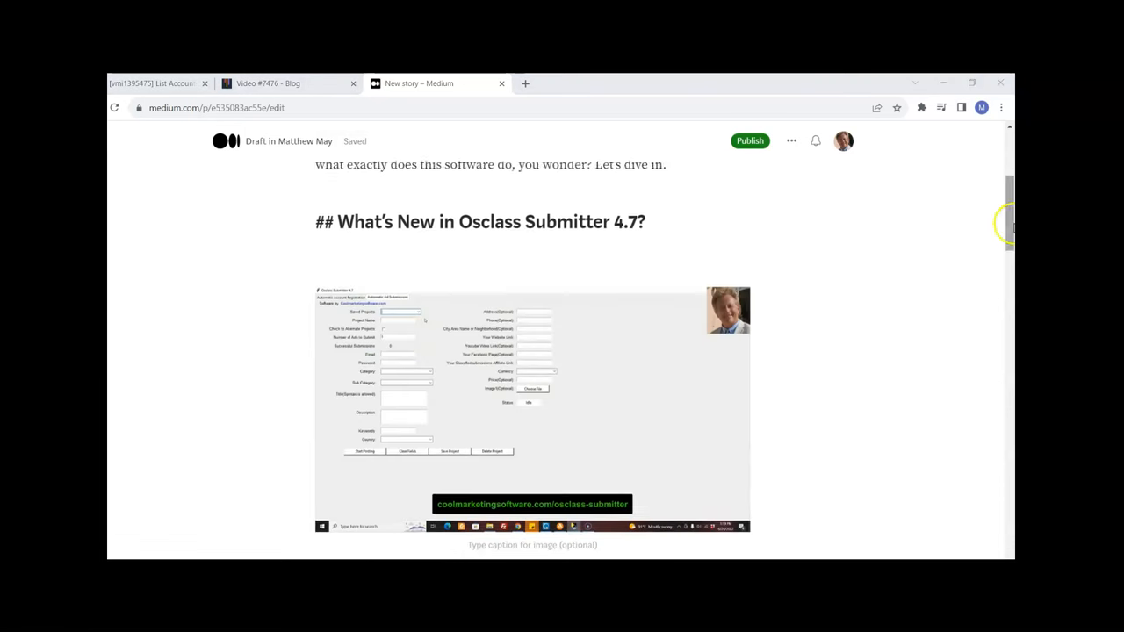
pyautogui.scroll(-3)
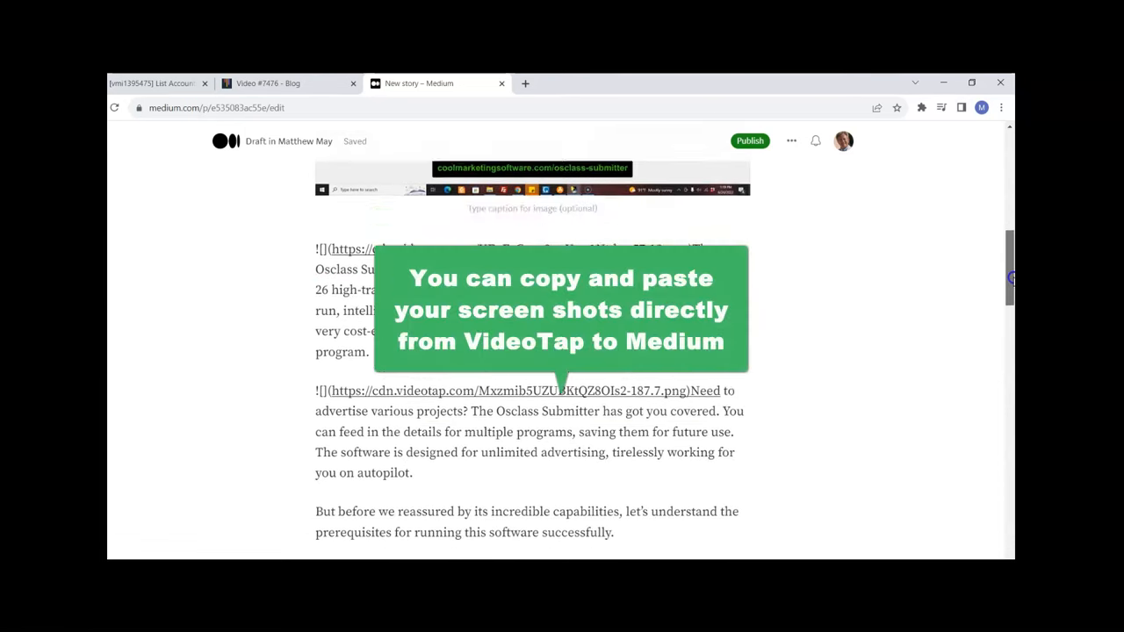
pyautogui.scroll(-3)
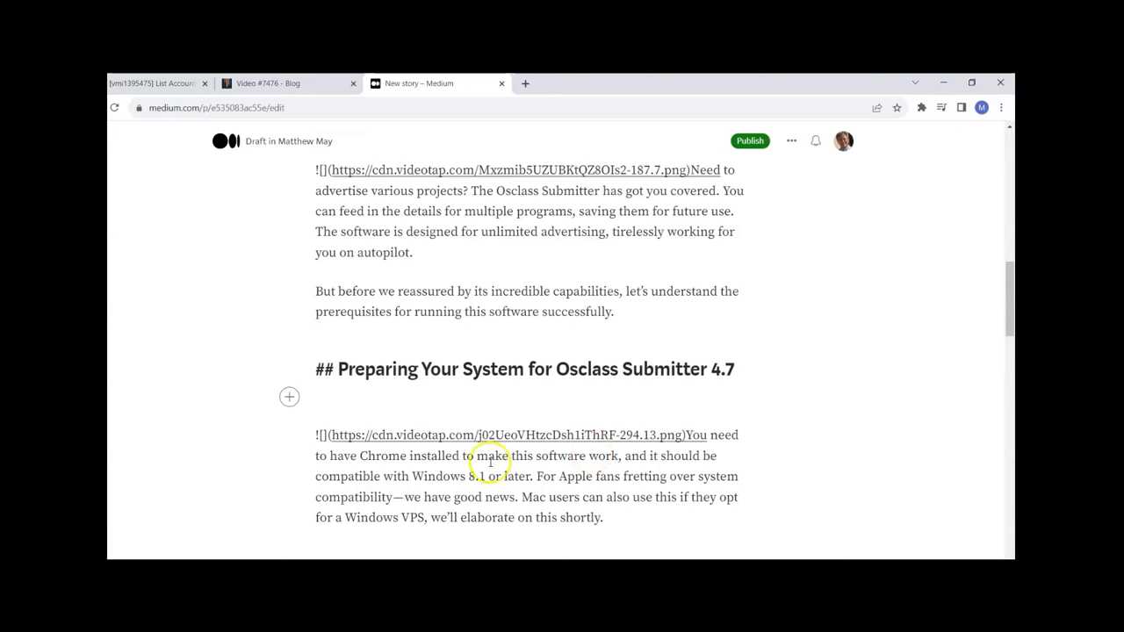
pyautogui.rightClick(488, 463)
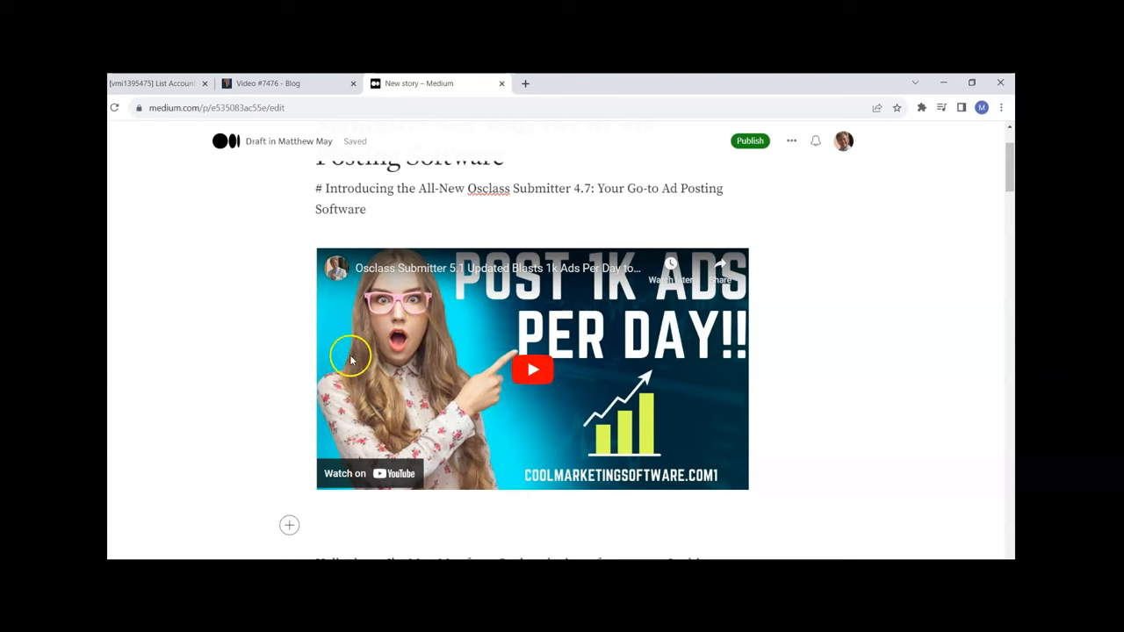
# Add the bold 'Click here to try Osclass Submitter for free!' line linked to the affiliate page
pyautogui.scroll(-3)
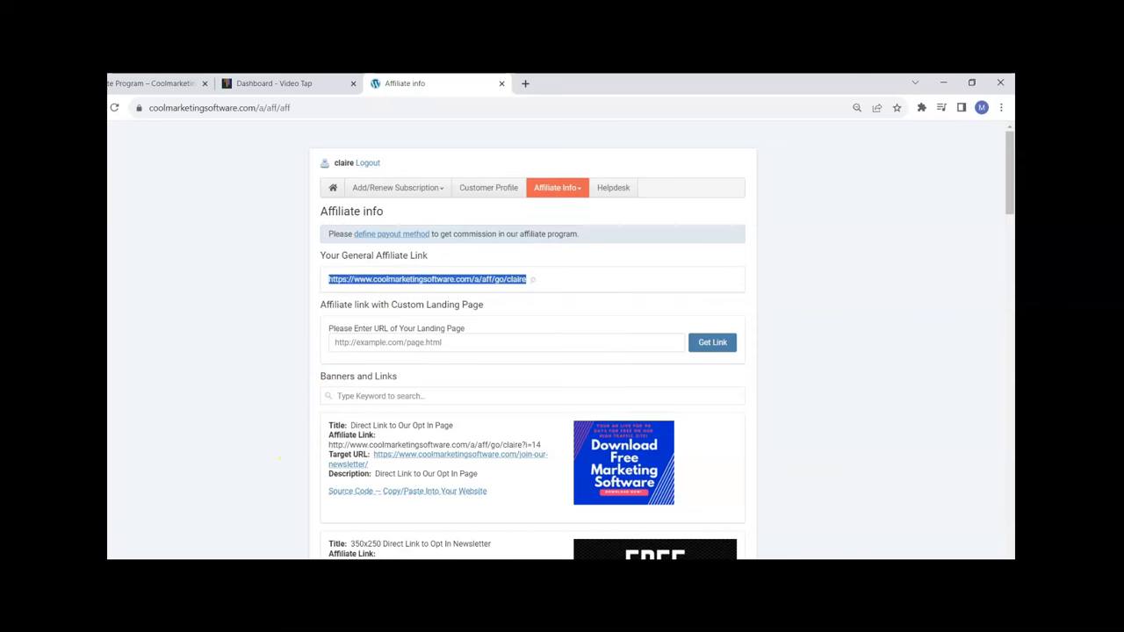
pyautogui.click(431, 84)
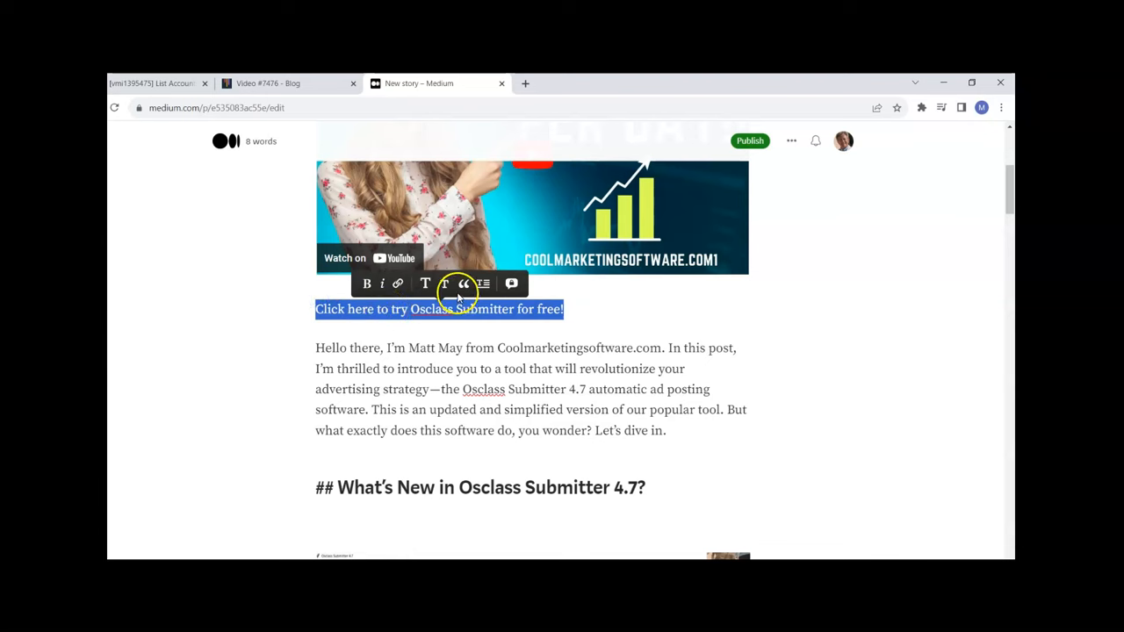
pyautogui.click(397, 282)
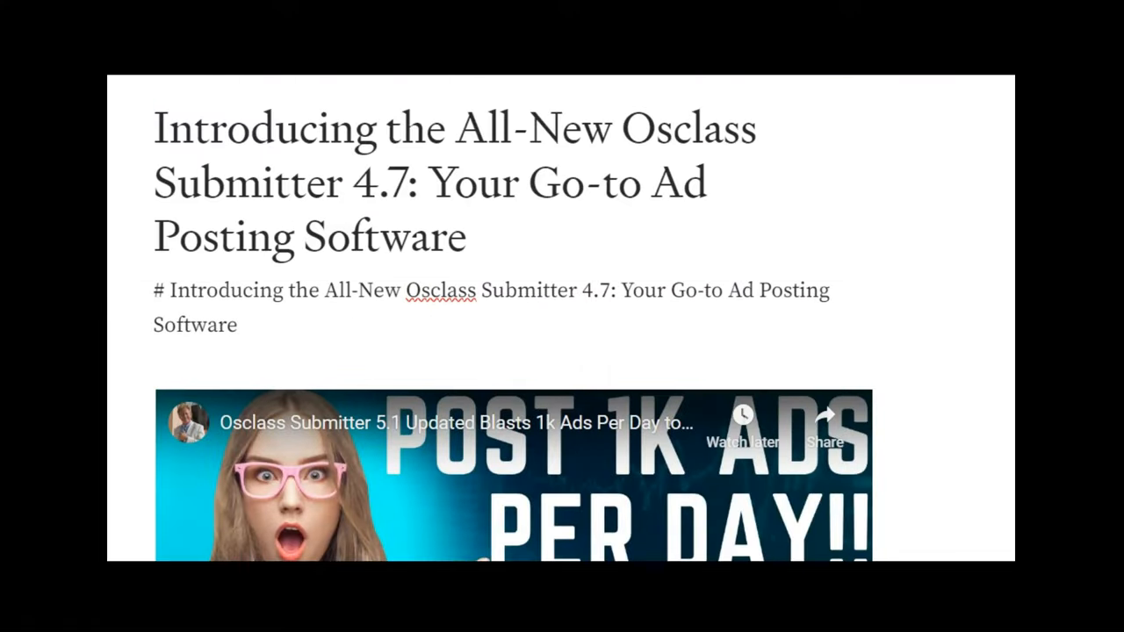
# Publish the Osclass Submitter 4.7 story now and dismiss the published confirmation to view it live
pyautogui.scroll(-3)
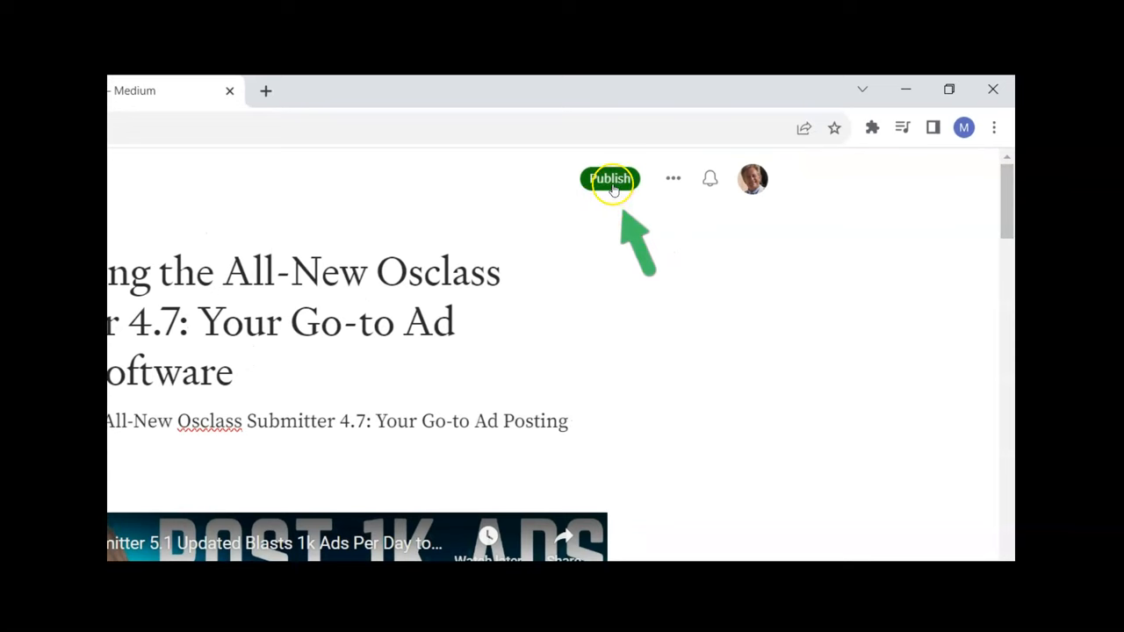
pyautogui.click(611, 179)
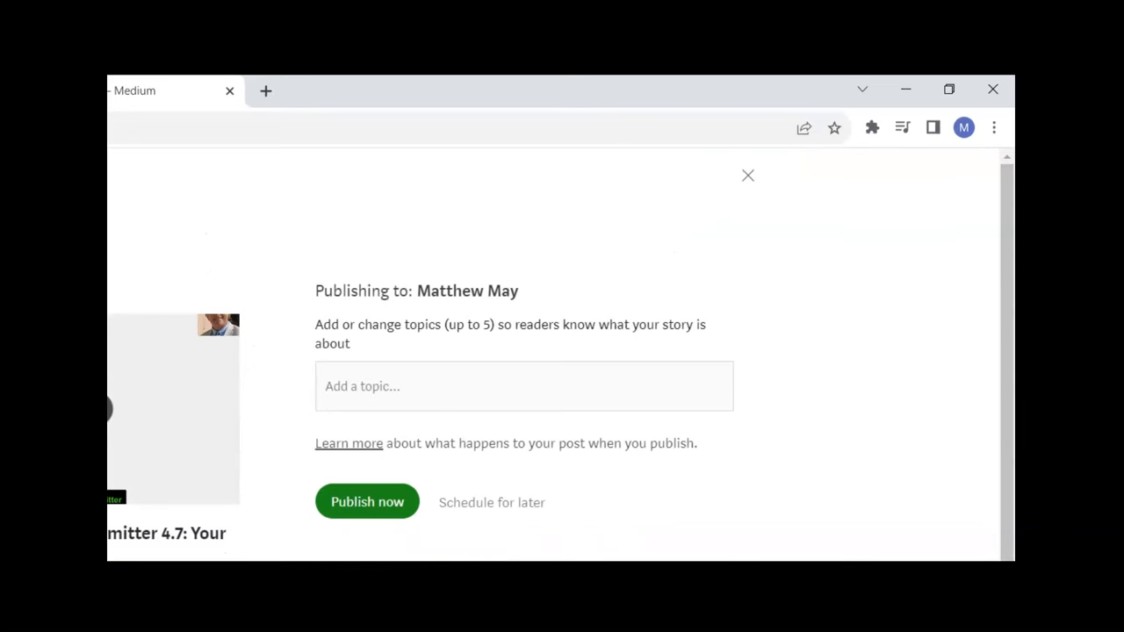
pyautogui.click(366, 503)
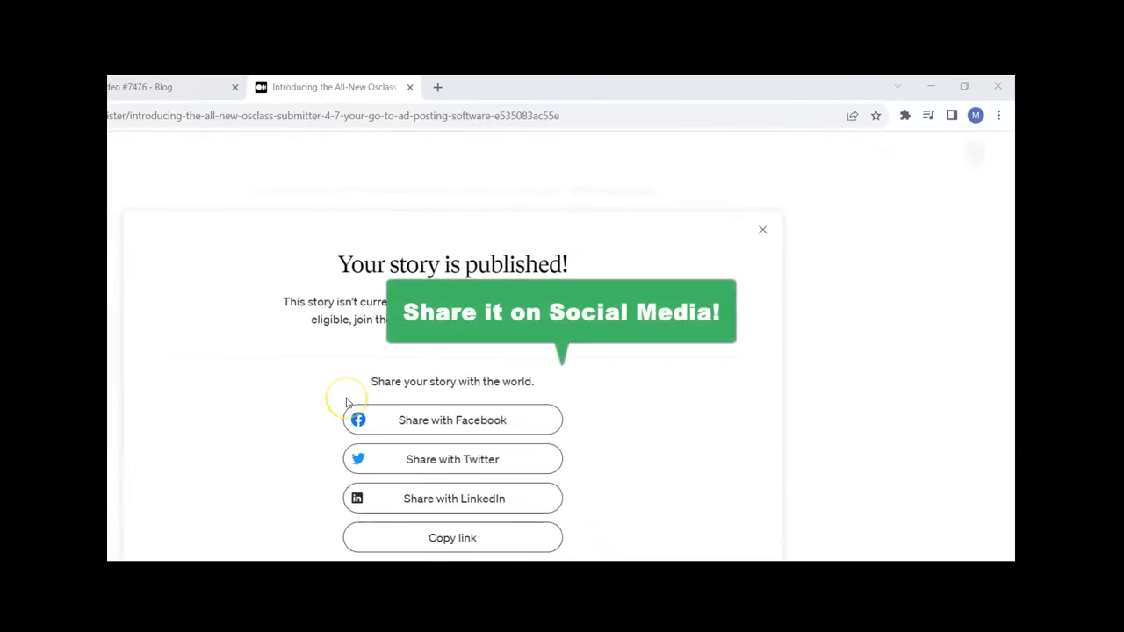
pyautogui.moveTo(765, 230)
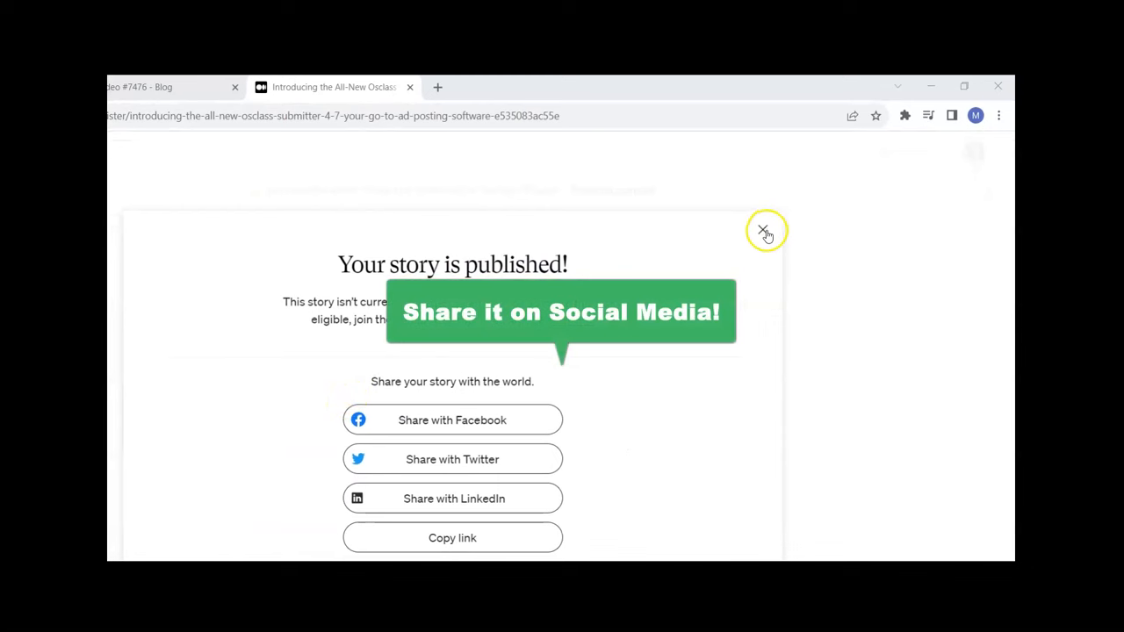
pyautogui.click(766, 230)
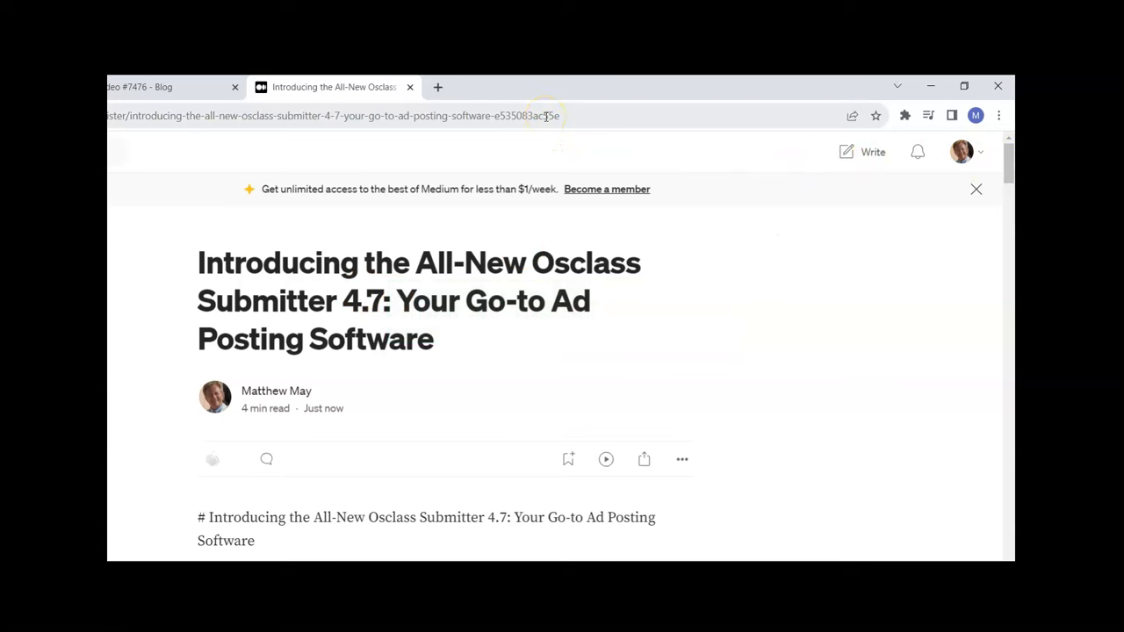
pyautogui.moveTo(546, 121)
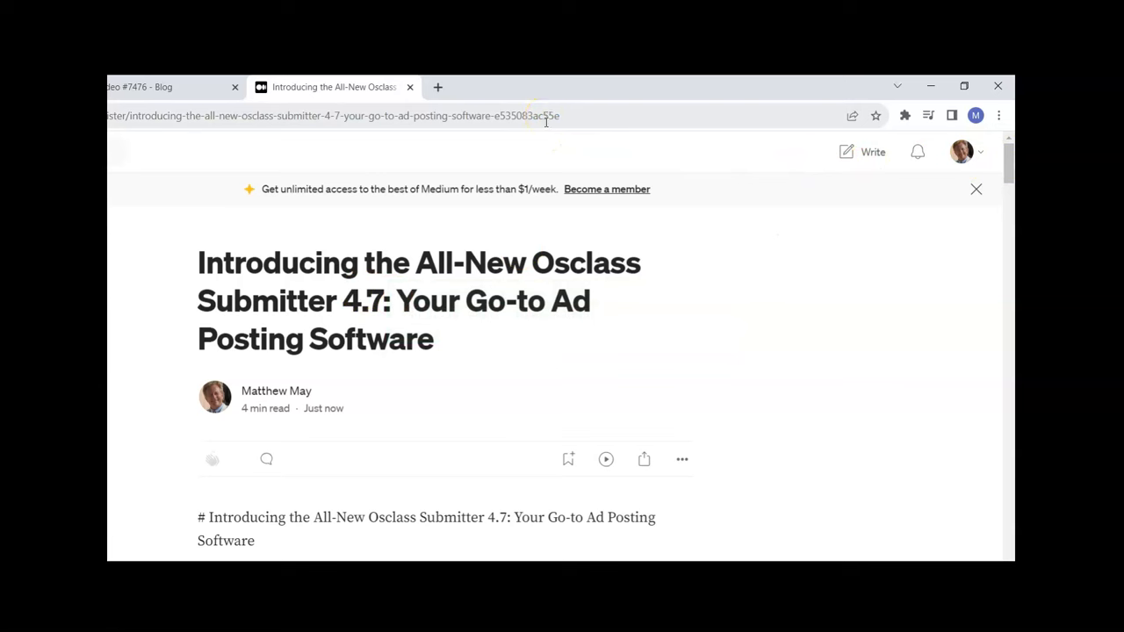